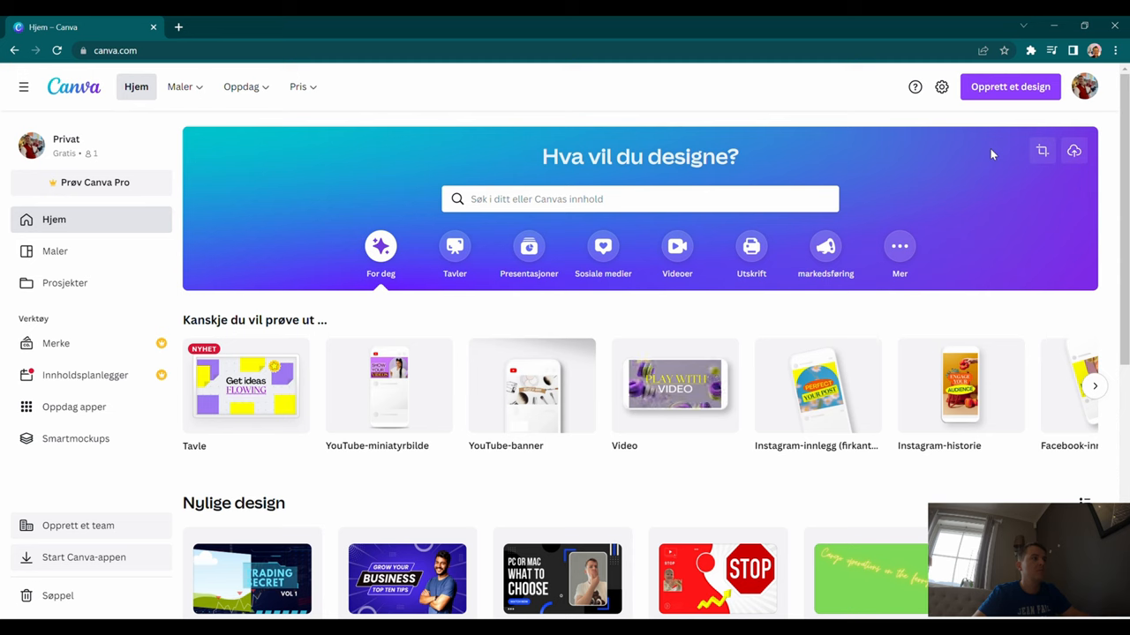
{"action": "mouse_move", "coordinate": [971, 166]}
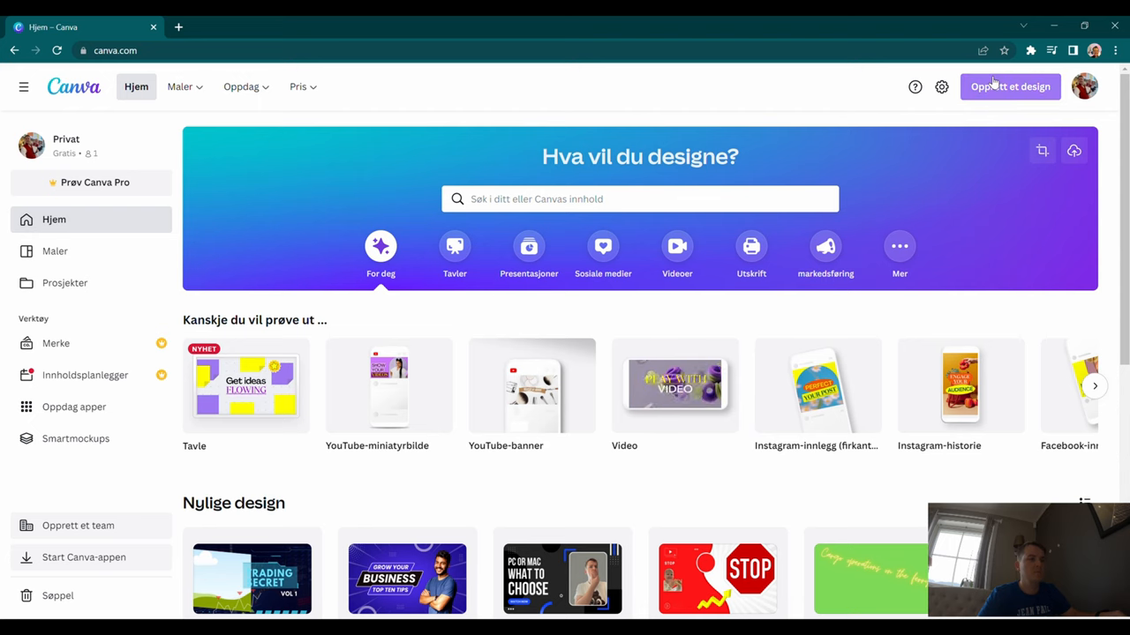
Start a new design with a custom size of 1280 × 720 px
{"action": "left_click", "coordinate": [1010, 86]}
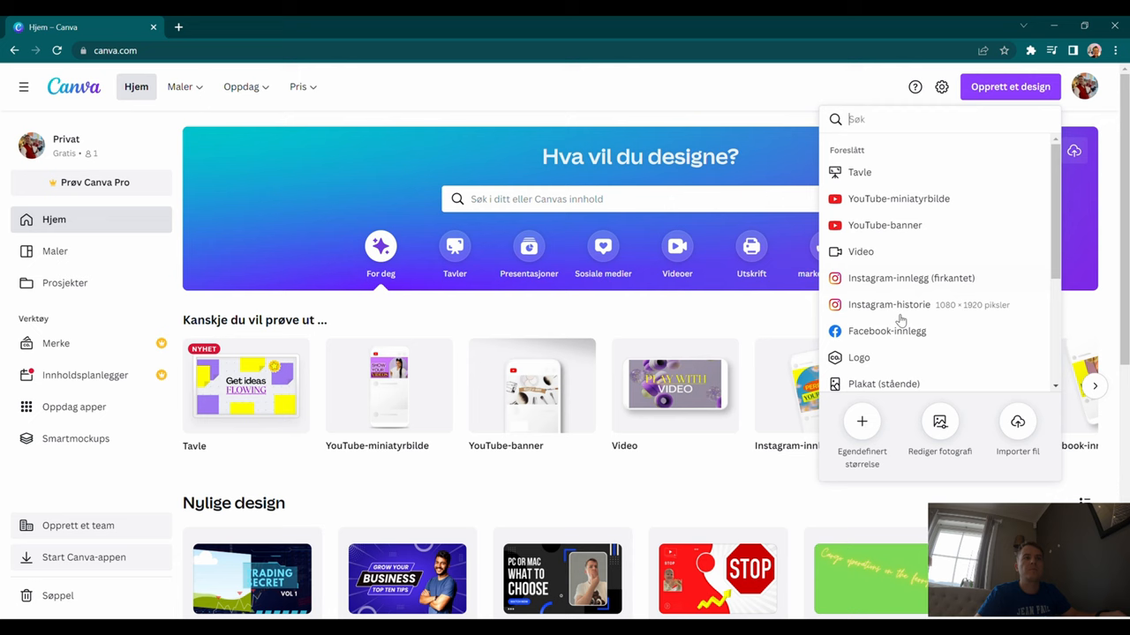
{"action": "mouse_move", "coordinate": [873, 432]}
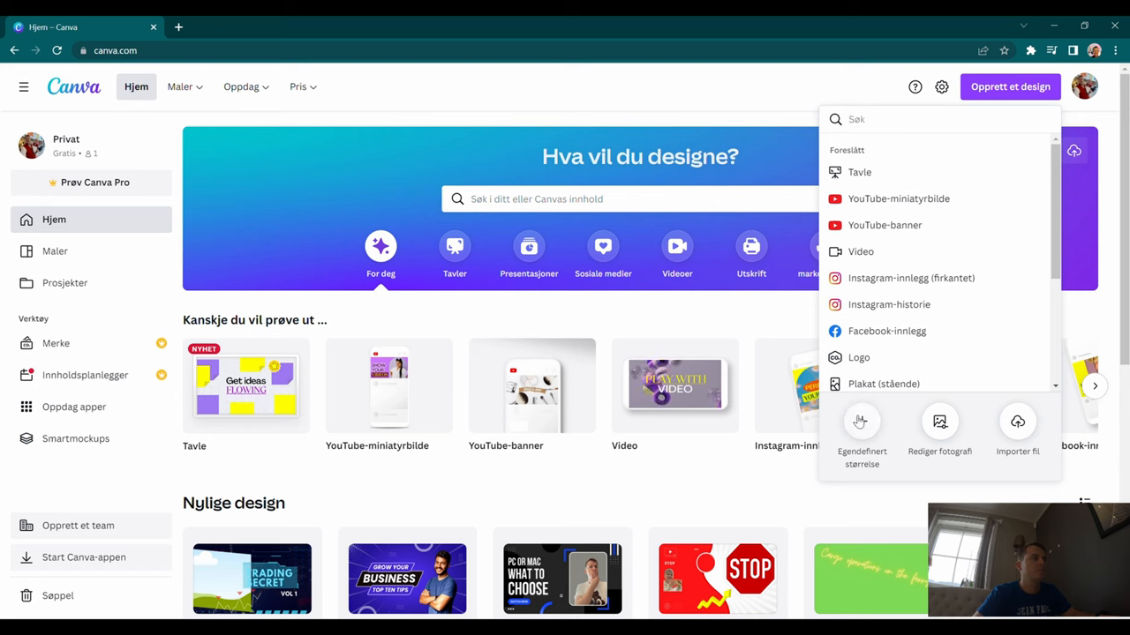
{"action": "left_click", "coordinate": [861, 432]}
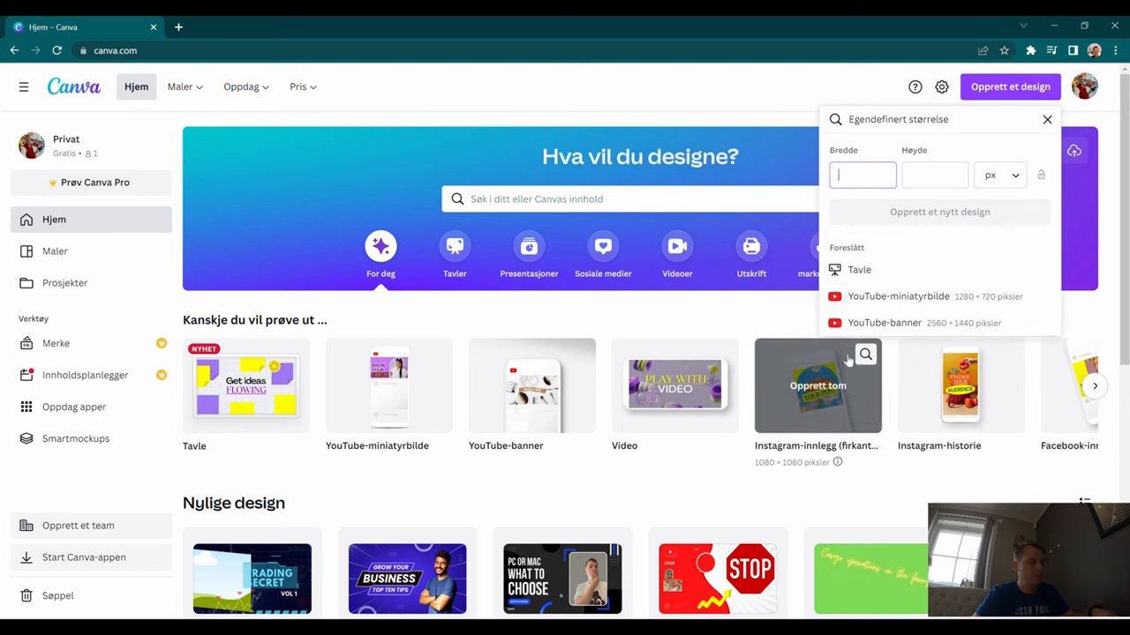
{"action": "type", "text": "1"}
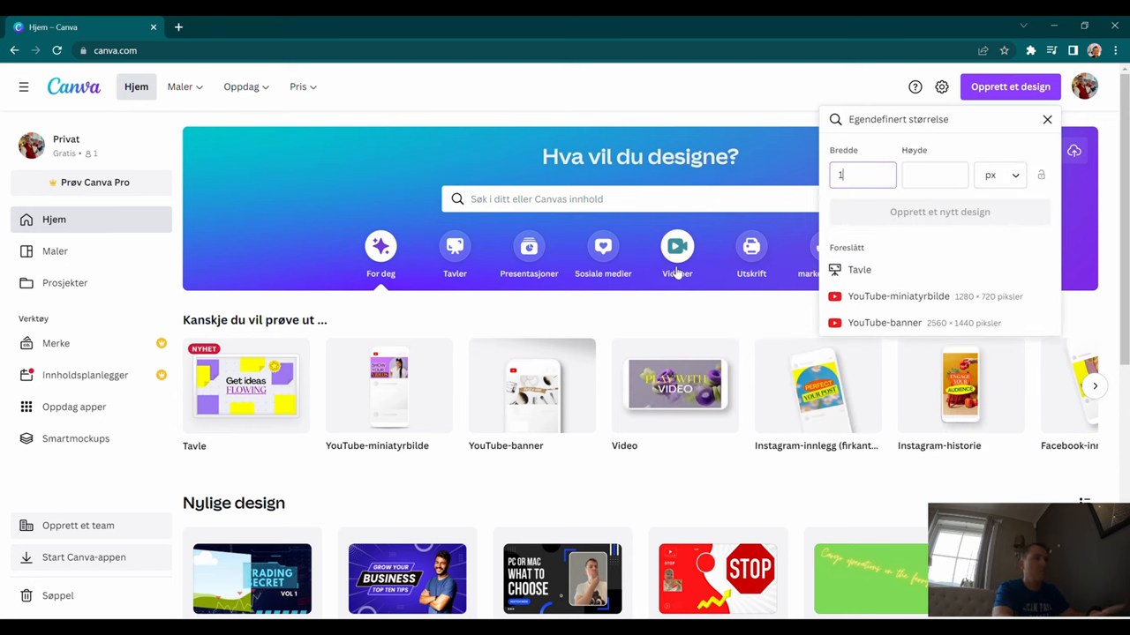
{"action": "type", "text": "280"}
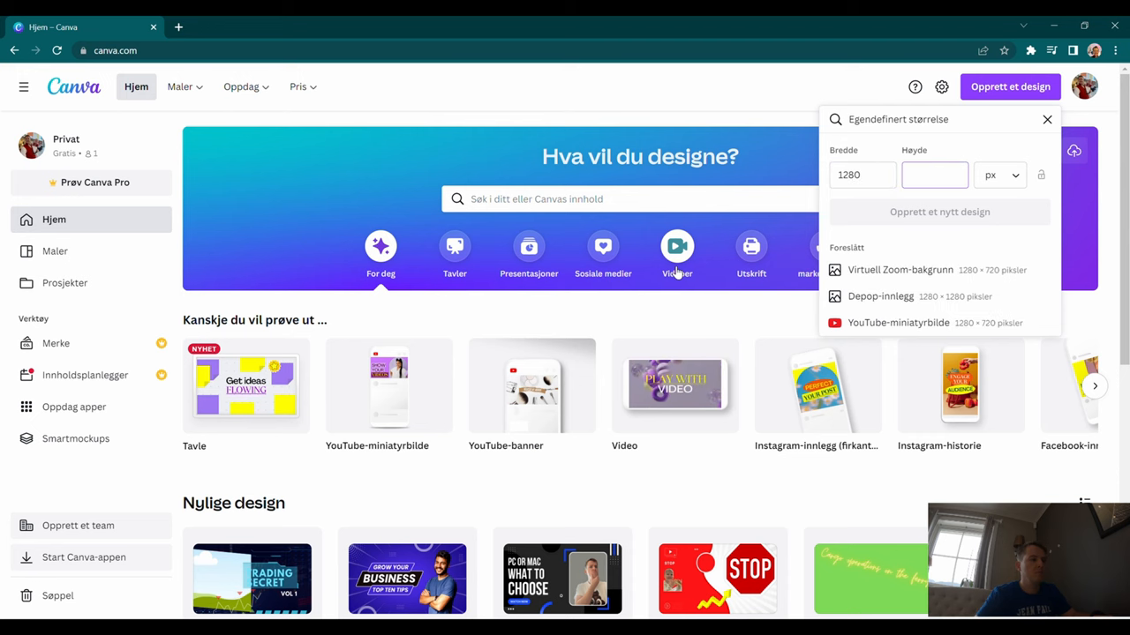
{"action": "type", "text": "720"}
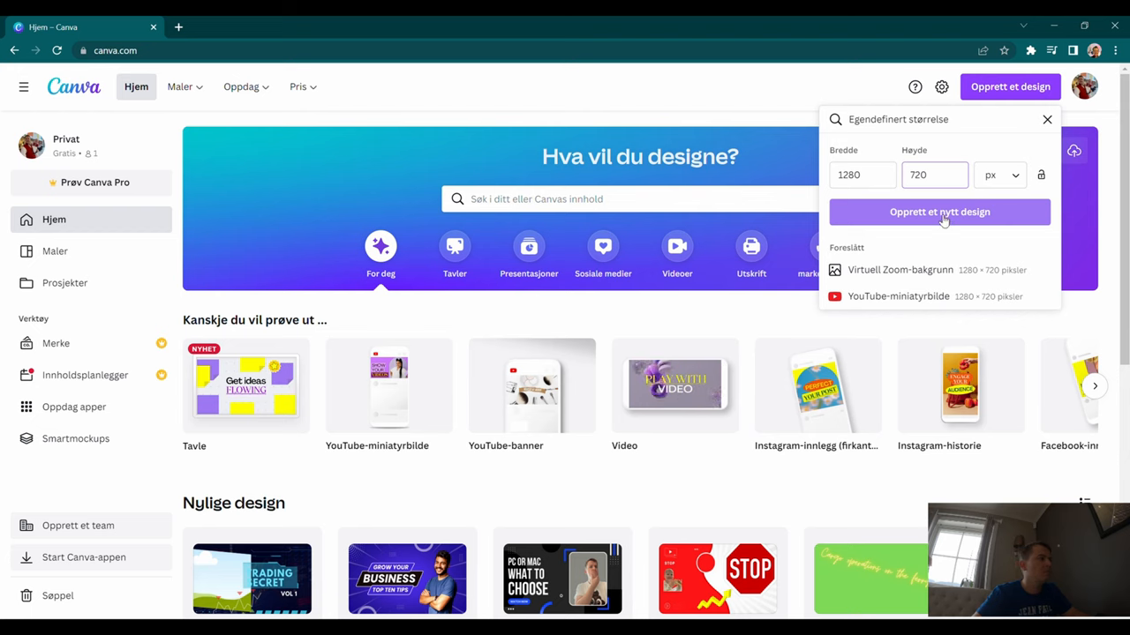
{"action": "left_click", "coordinate": [934, 174]}
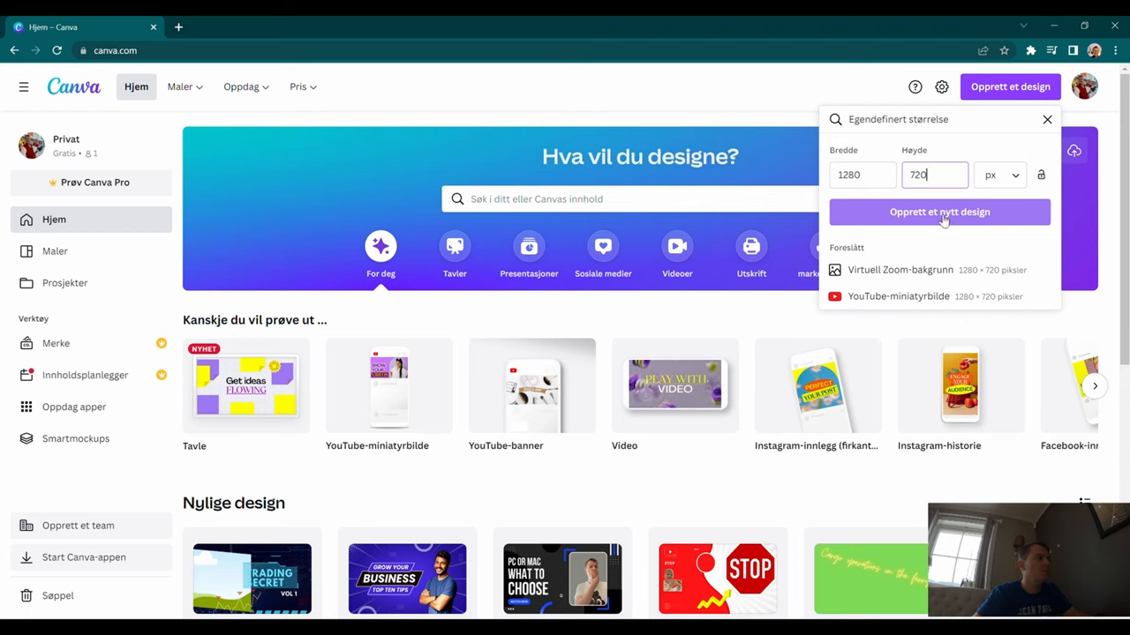
Open the blank design and drag the cartoon dog graphic to the canvas's right side
{"action": "left_click", "coordinate": [939, 212]}
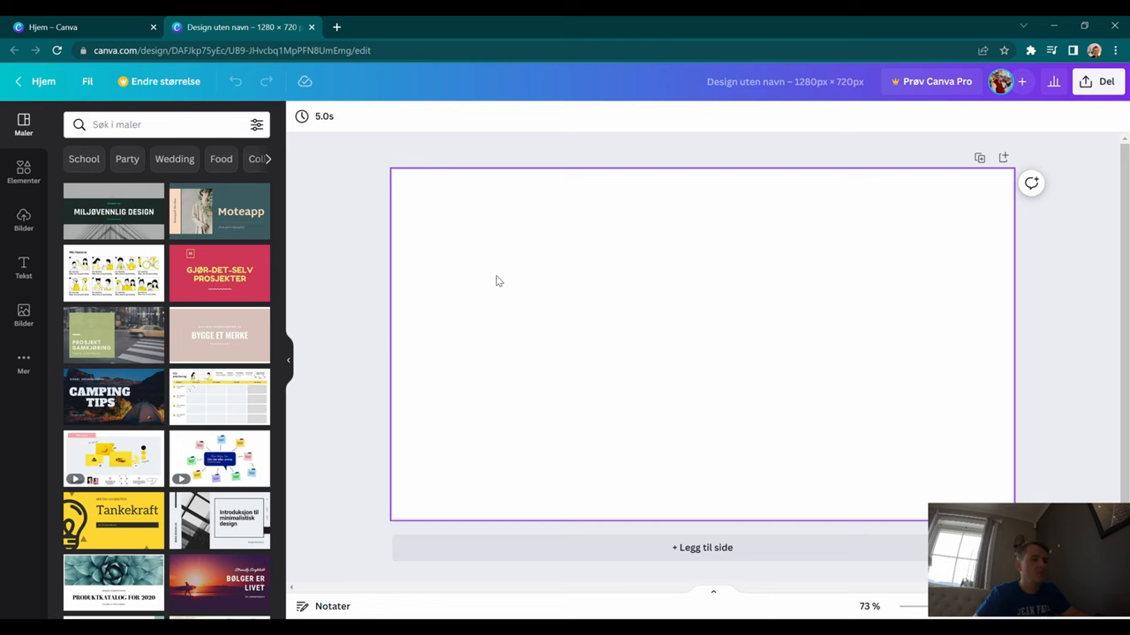
{"action": "mouse_move", "coordinate": [485, 283]}
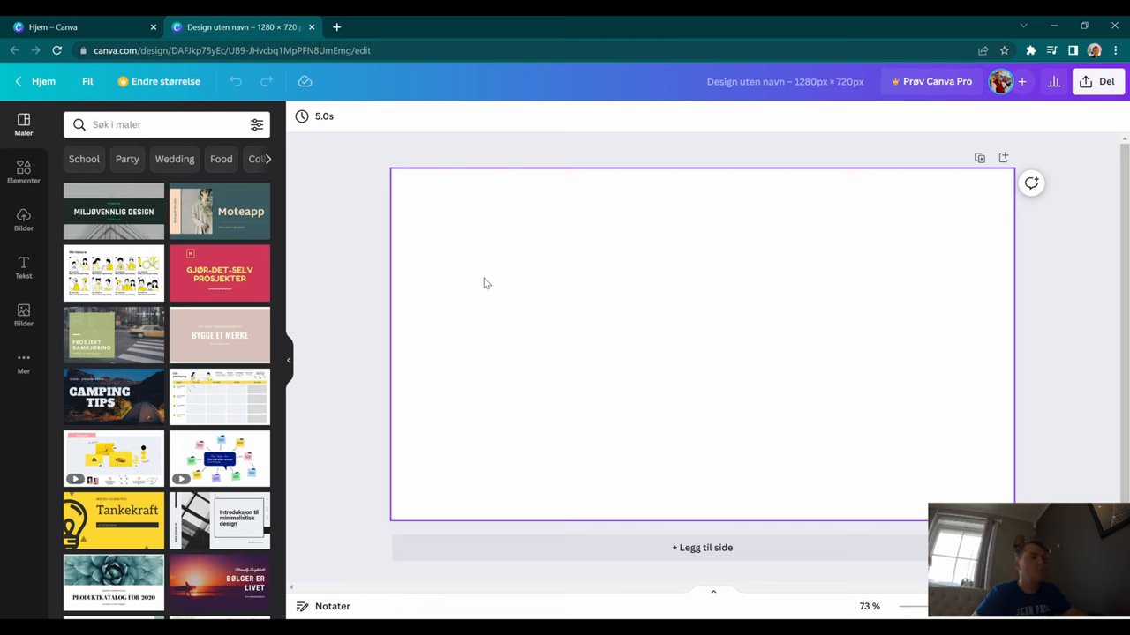
{"action": "mouse_move", "coordinate": [520, 292]}
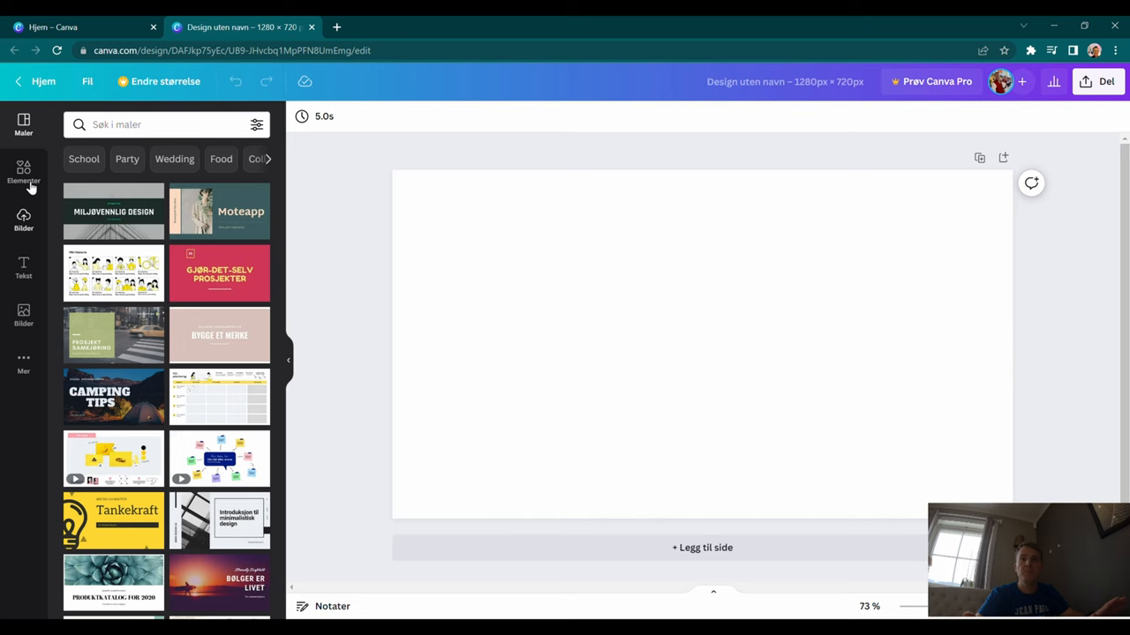
{"action": "left_click", "coordinate": [520, 298]}
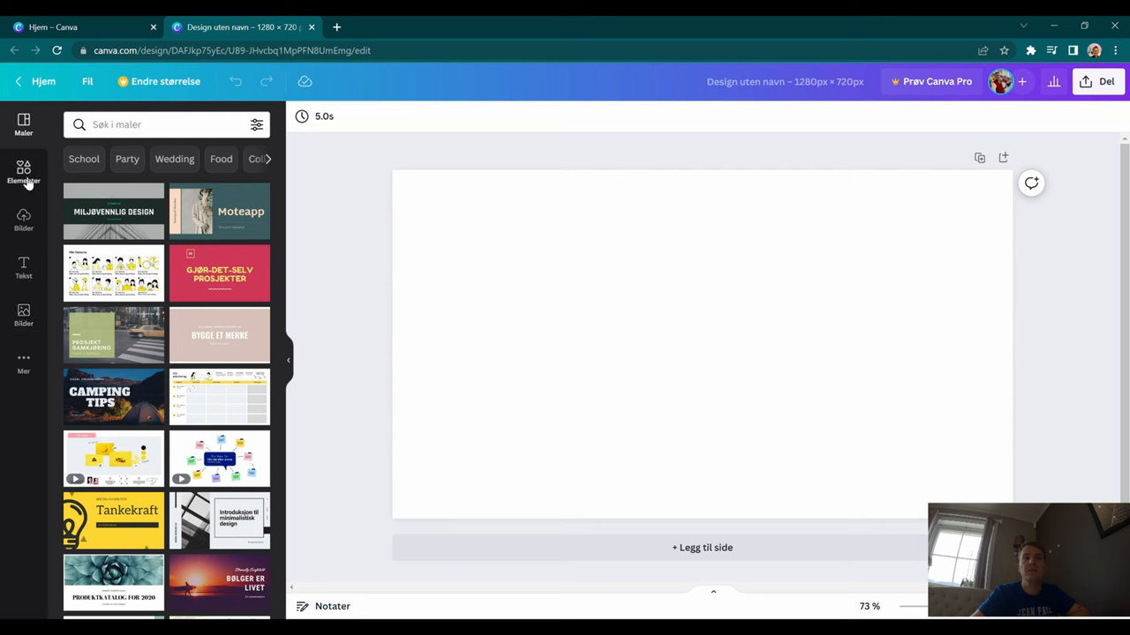
{"action": "left_click", "coordinate": [24, 174]}
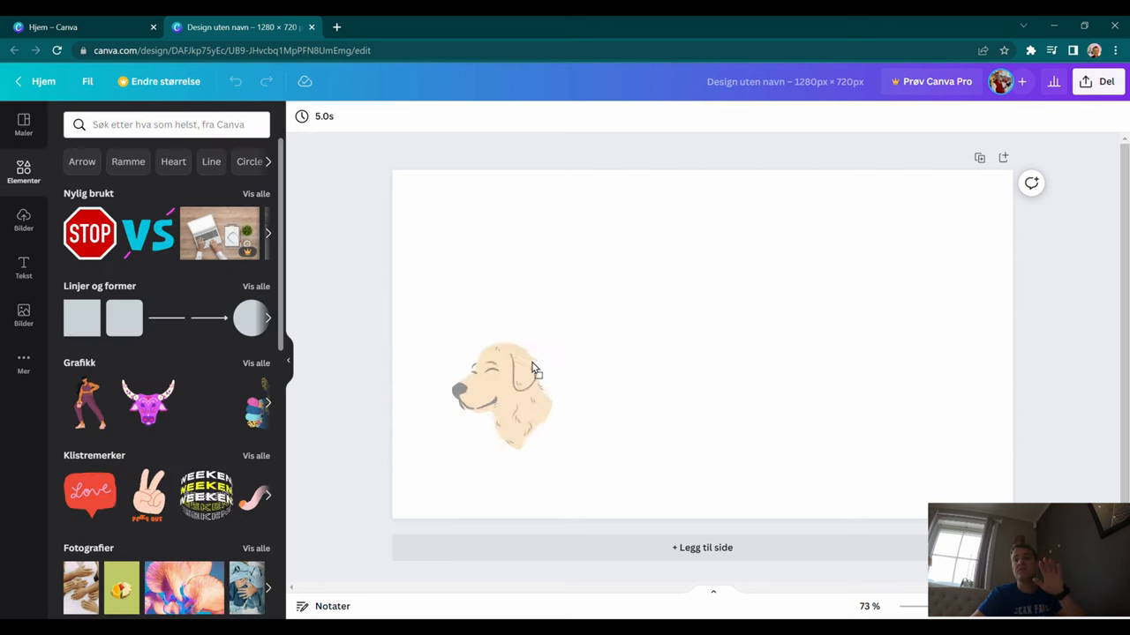
{"action": "left_click_drag", "start_coordinate": [508, 393], "coordinate": [912, 300]}
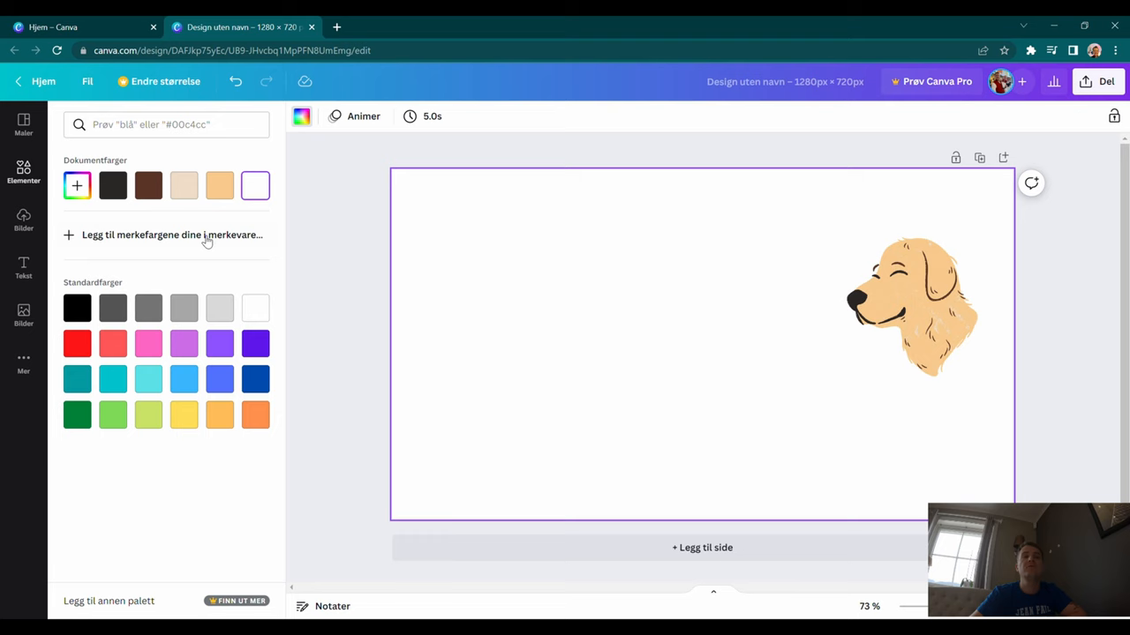
Set the background to solid red after briefly trying light blue, then bring up text styles
{"action": "left_click", "coordinate": [77, 344]}
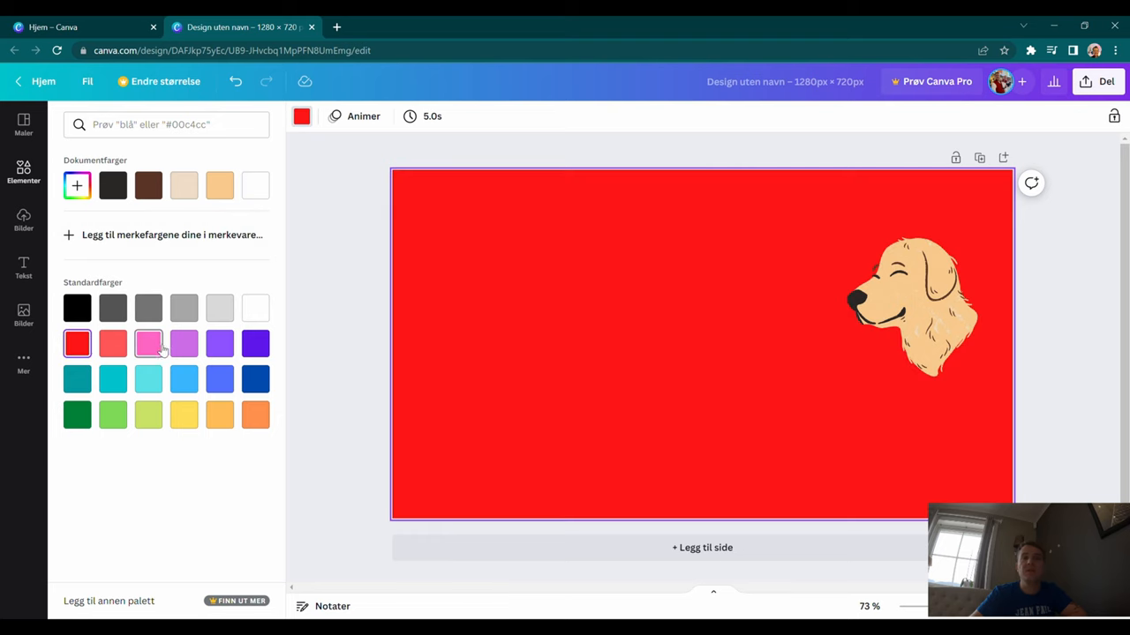
{"action": "left_click", "coordinate": [184, 379]}
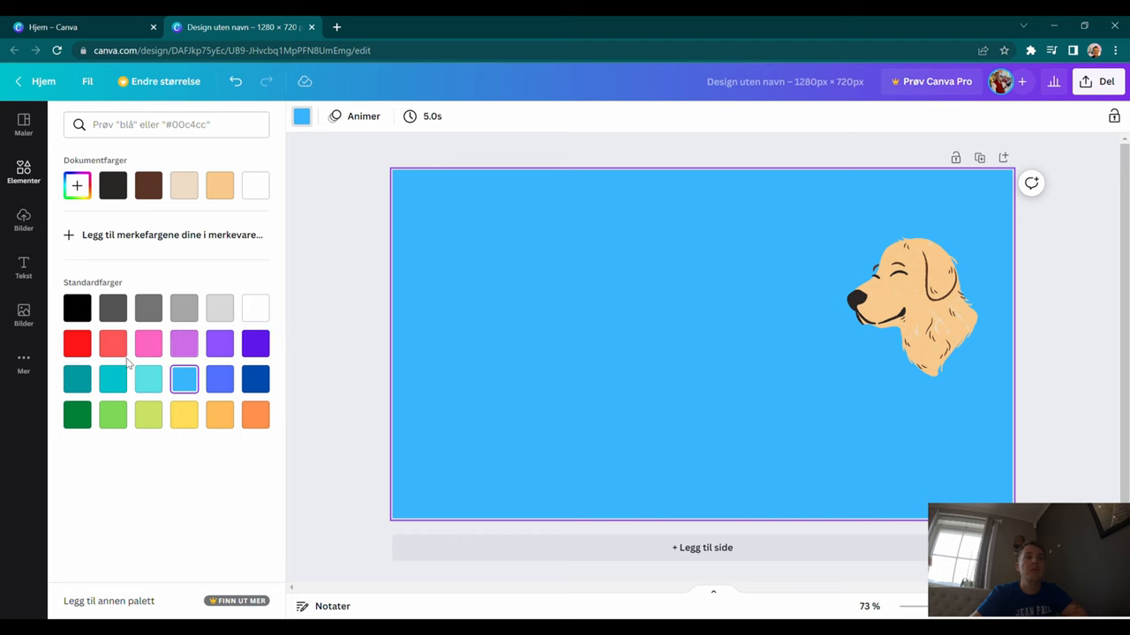
{"action": "left_click", "coordinate": [77, 344]}
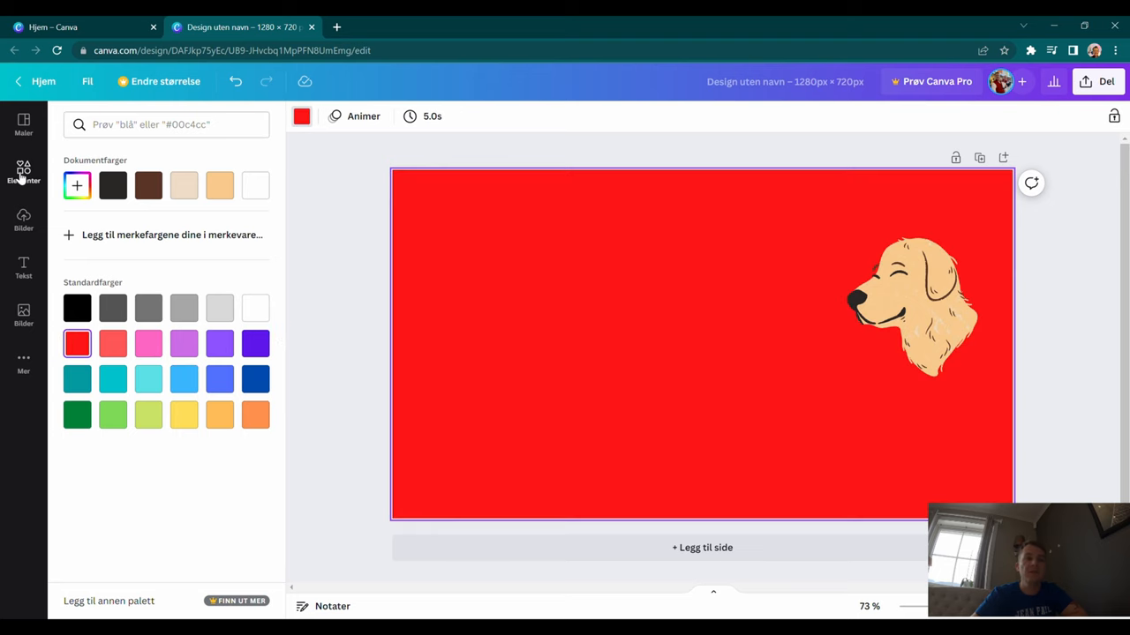
{"action": "left_click", "coordinate": [23, 268]}
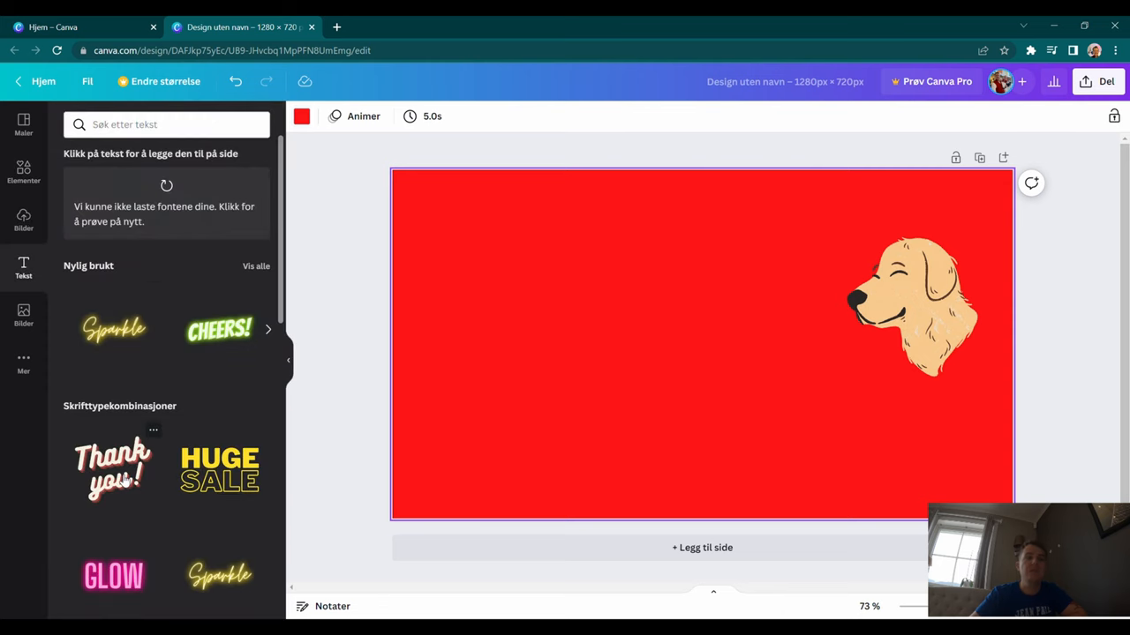
Scroll the font combinations list to add the yellow HUGE SALE combination
{"action": "scroll", "scroll_direction": "down", "scroll_amount": 3}
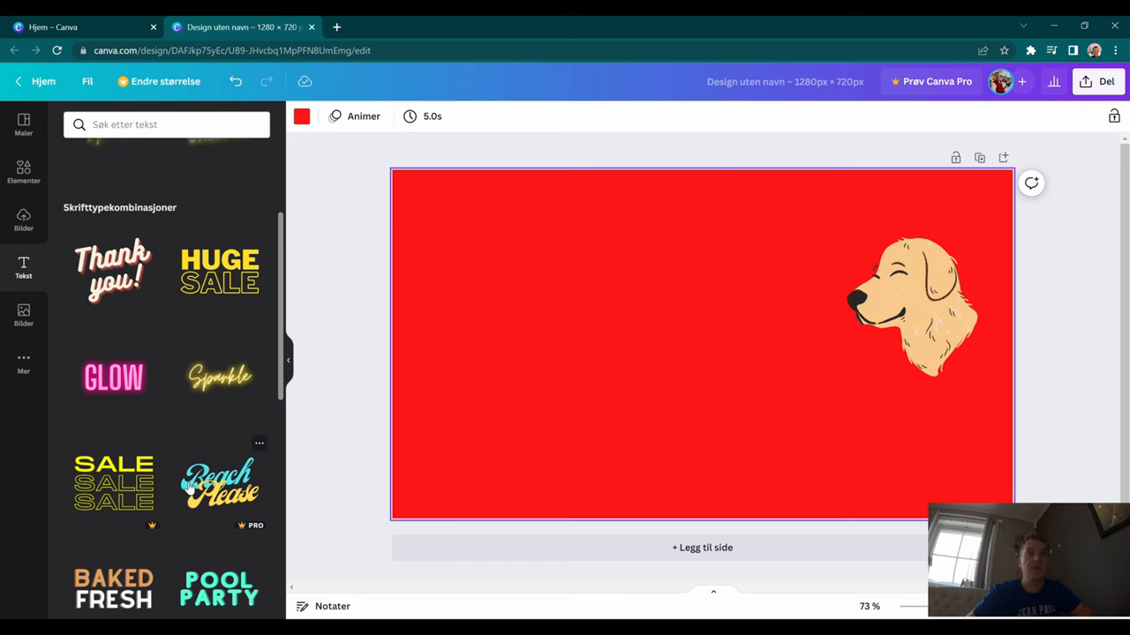
{"action": "scroll", "scroll_direction": "down", "scroll_amount": 3}
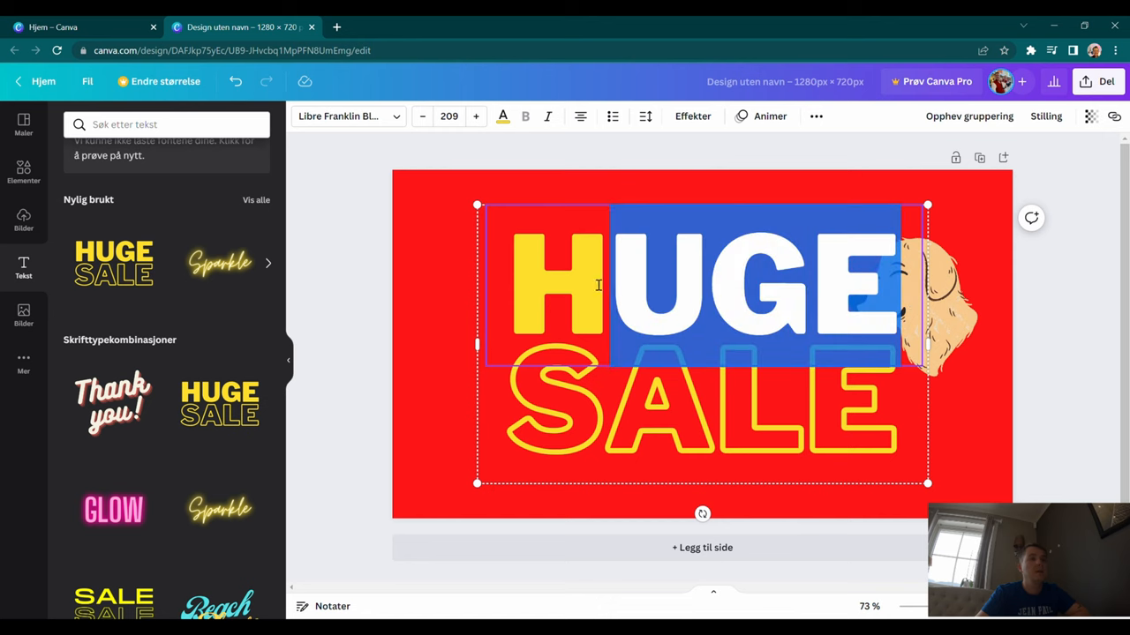
Retype the headline as CREATE THUMBNAIL, shrink its font, and reposition the dog graphic
{"action": "type", "text": "CREA"}
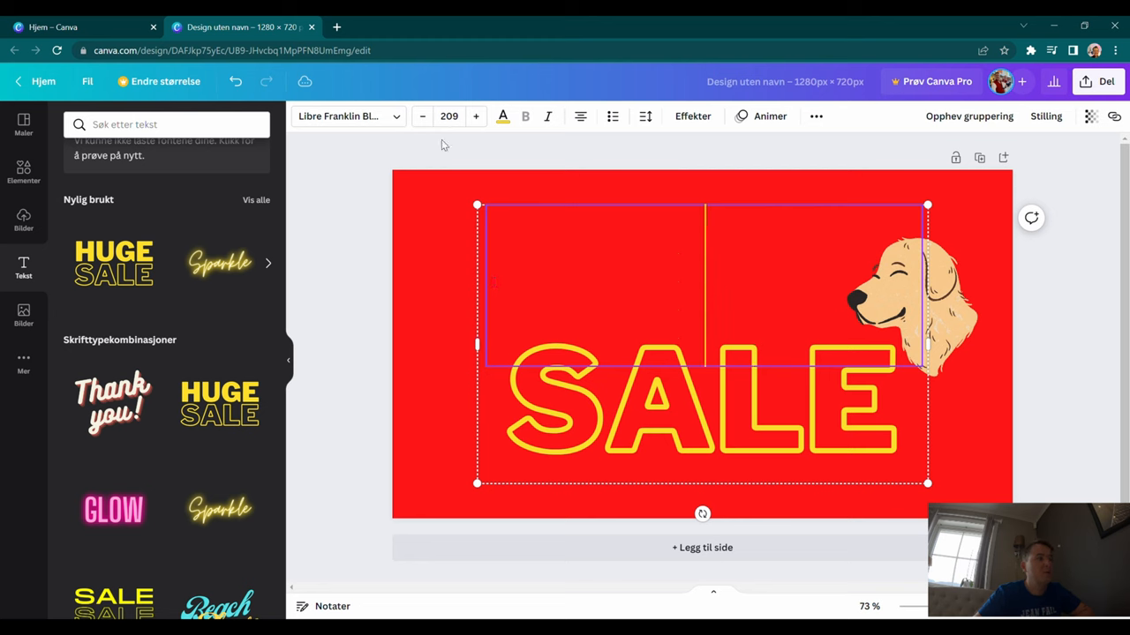
{"action": "left_click", "coordinate": [421, 115]}
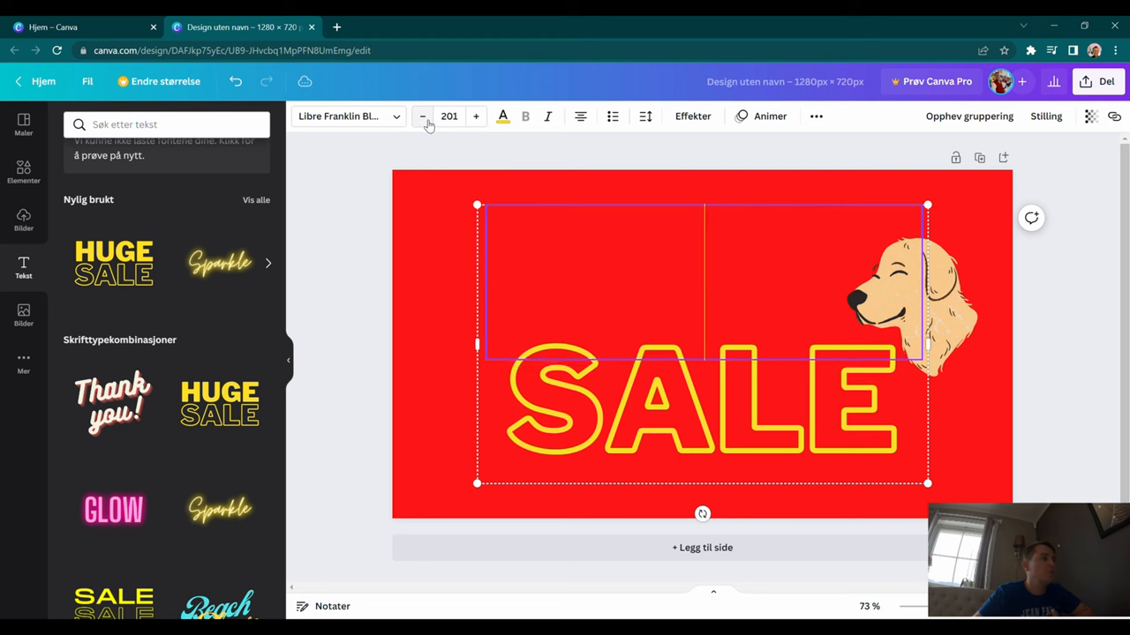
{"action": "left_click", "coordinate": [422, 116]}
{"action": "type", "text": "C"}
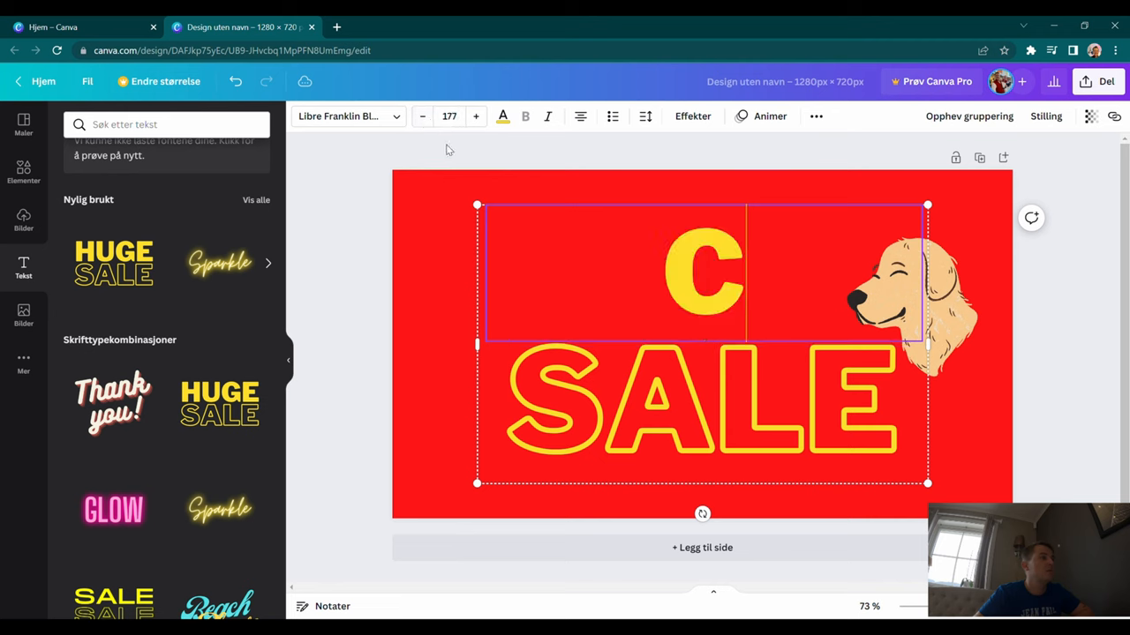
{"action": "type", "text": "REATE"}
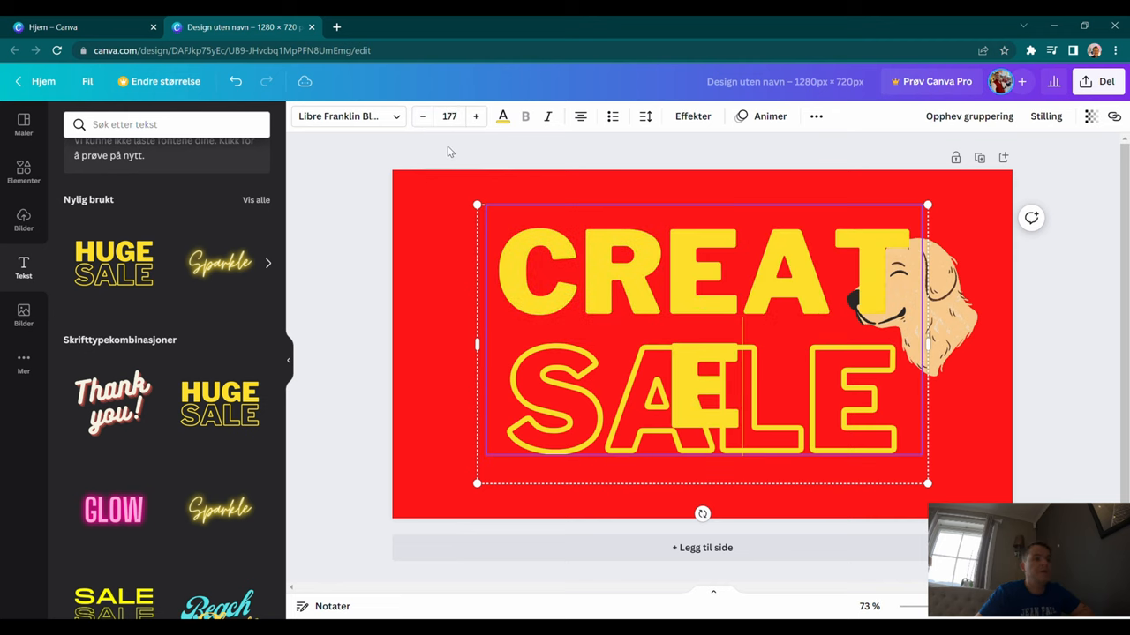
{"action": "left_click", "coordinate": [422, 116]}
{"action": "type", "text": "T"}
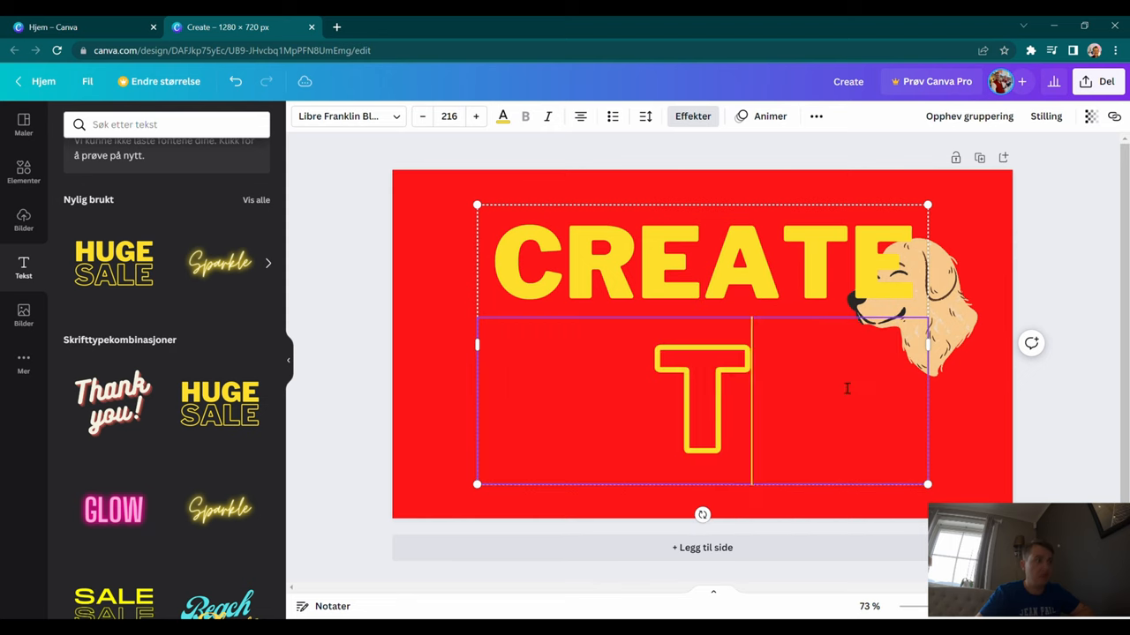
{"action": "type", "text": "HUMB"}
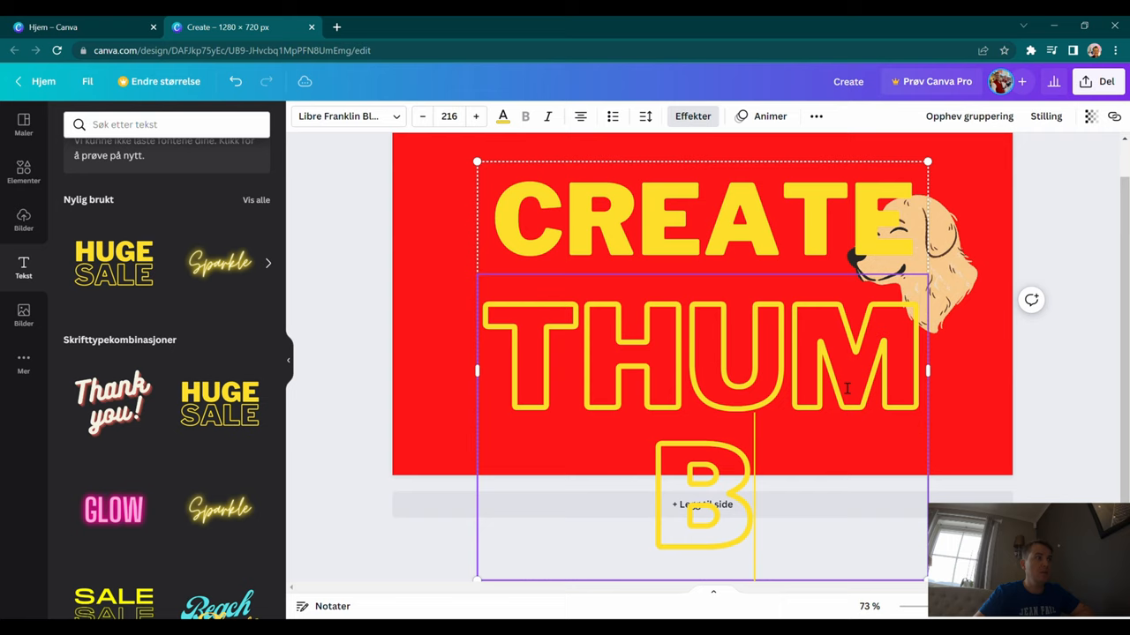
{"action": "scroll", "scroll_direction": "down", "scroll_amount": 3}
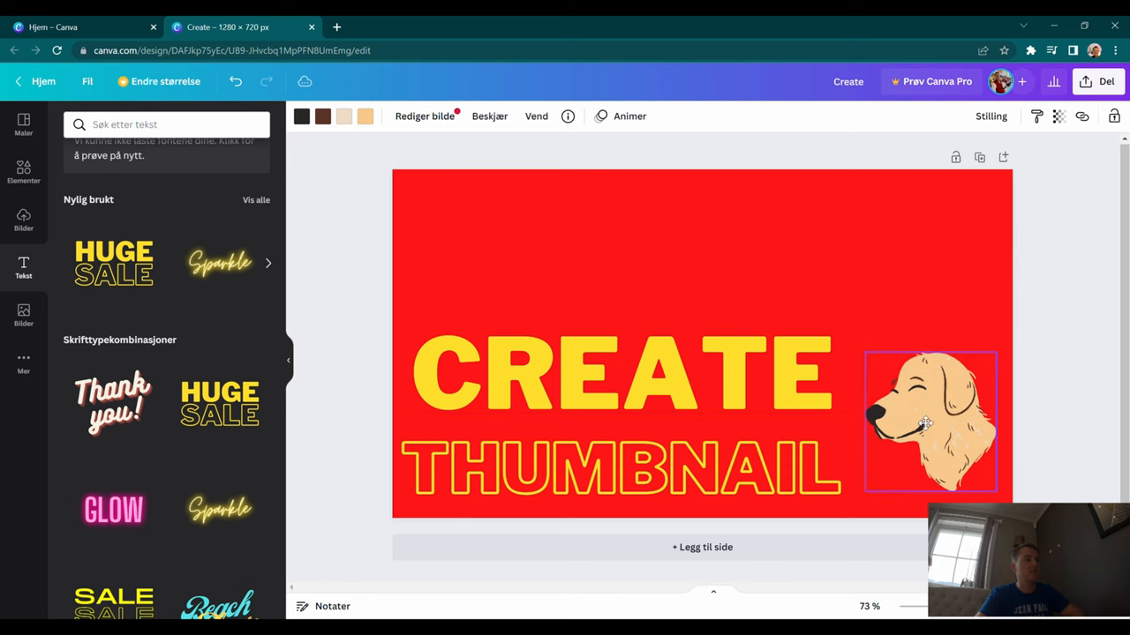
{"action": "left_click", "coordinate": [926, 421]}
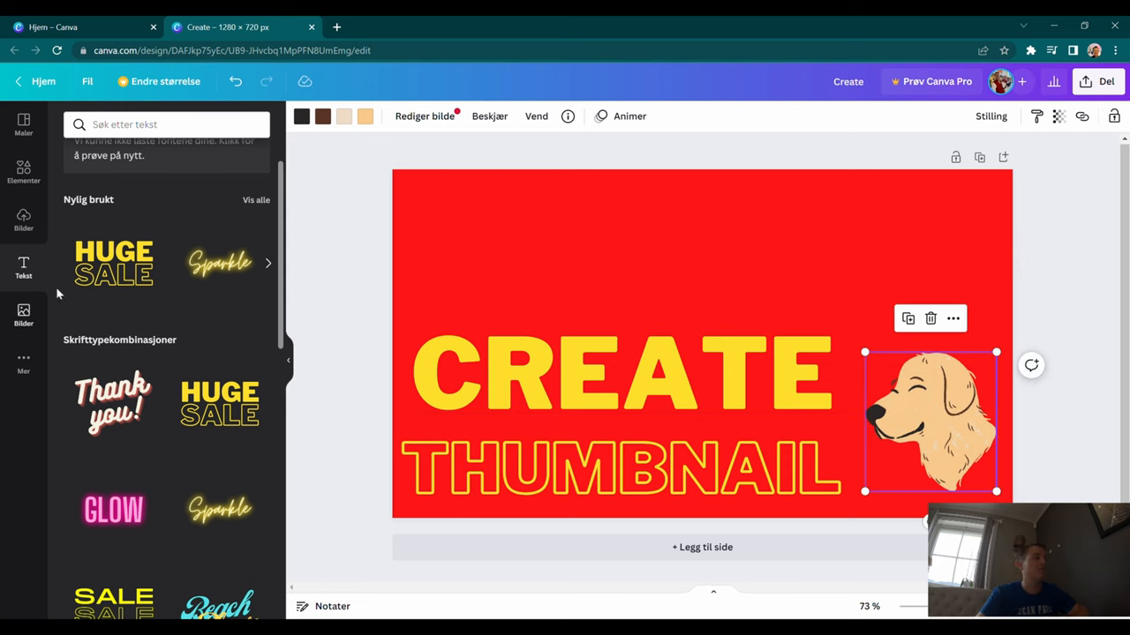
{"action": "mouse_move", "coordinate": [36, 266]}
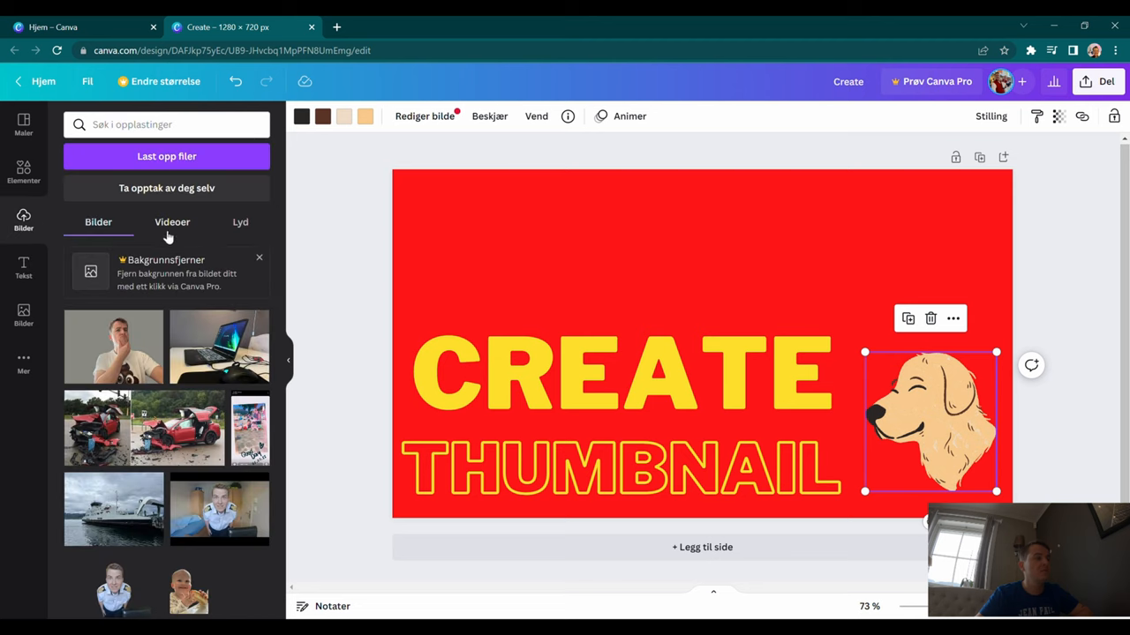
{"action": "mouse_move", "coordinate": [149, 244]}
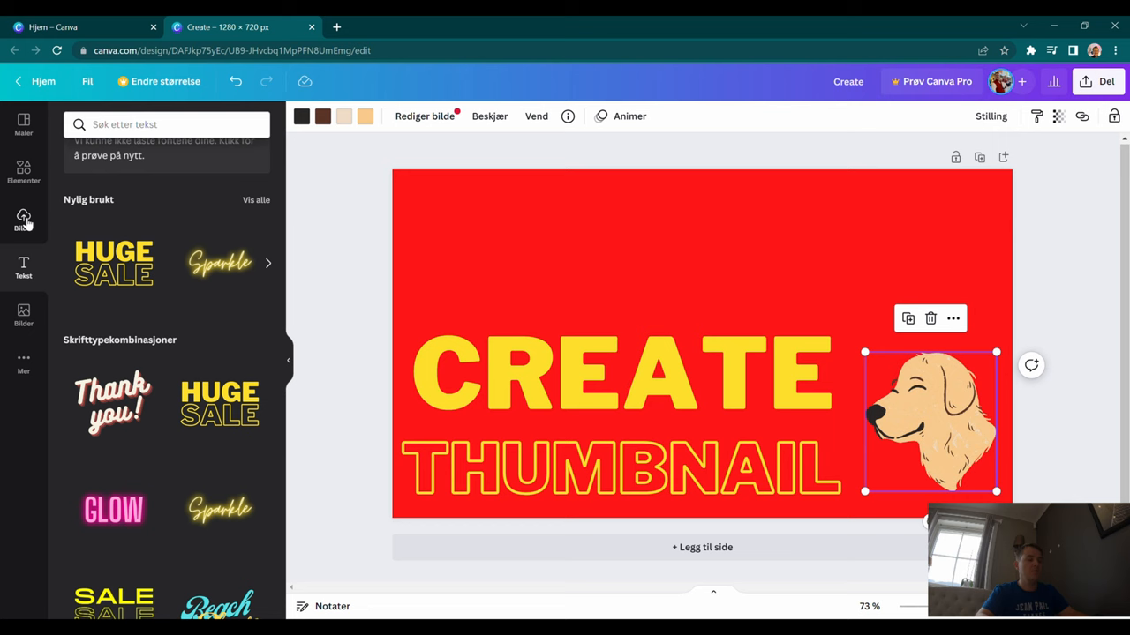
{"action": "left_click", "coordinate": [23, 220]}
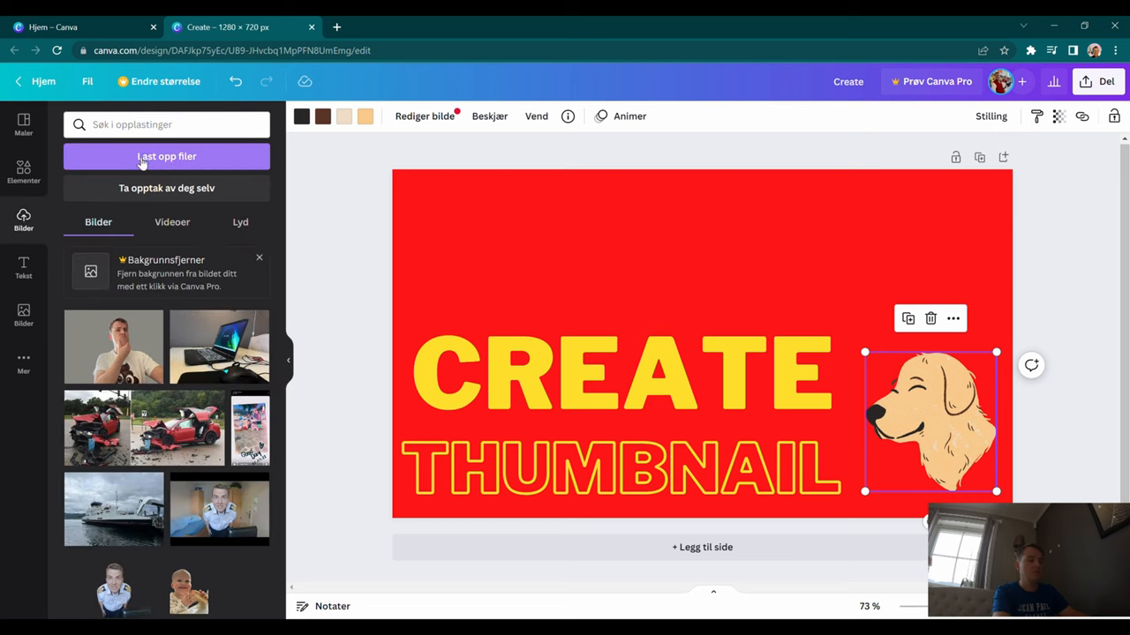
{"action": "mouse_move", "coordinate": [172, 175]}
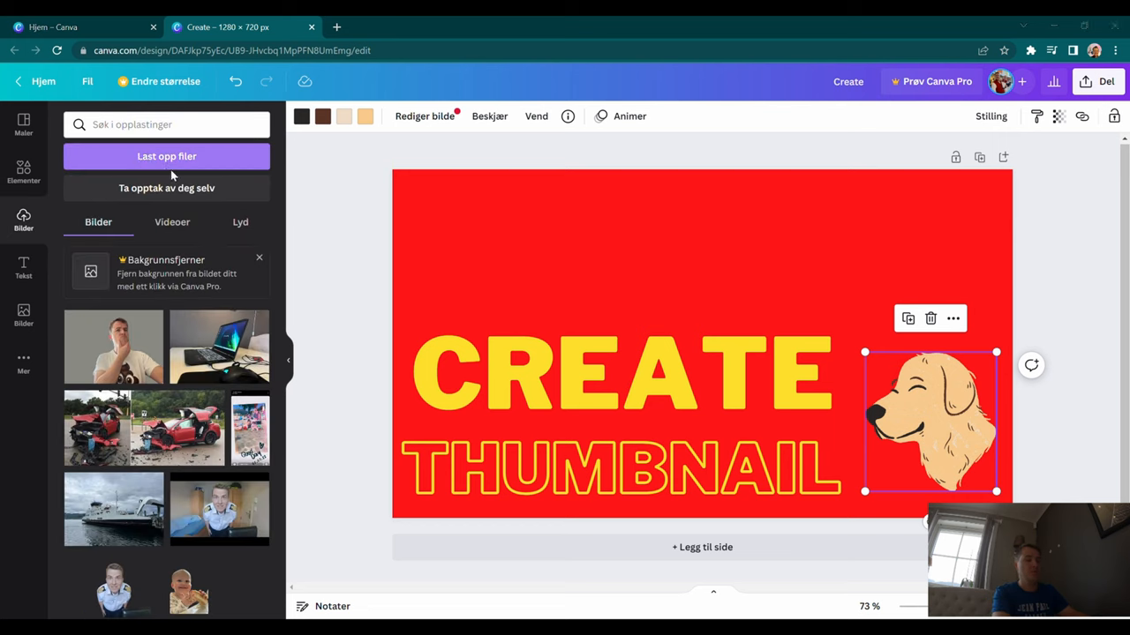
{"action": "mouse_move", "coordinate": [516, 318]}
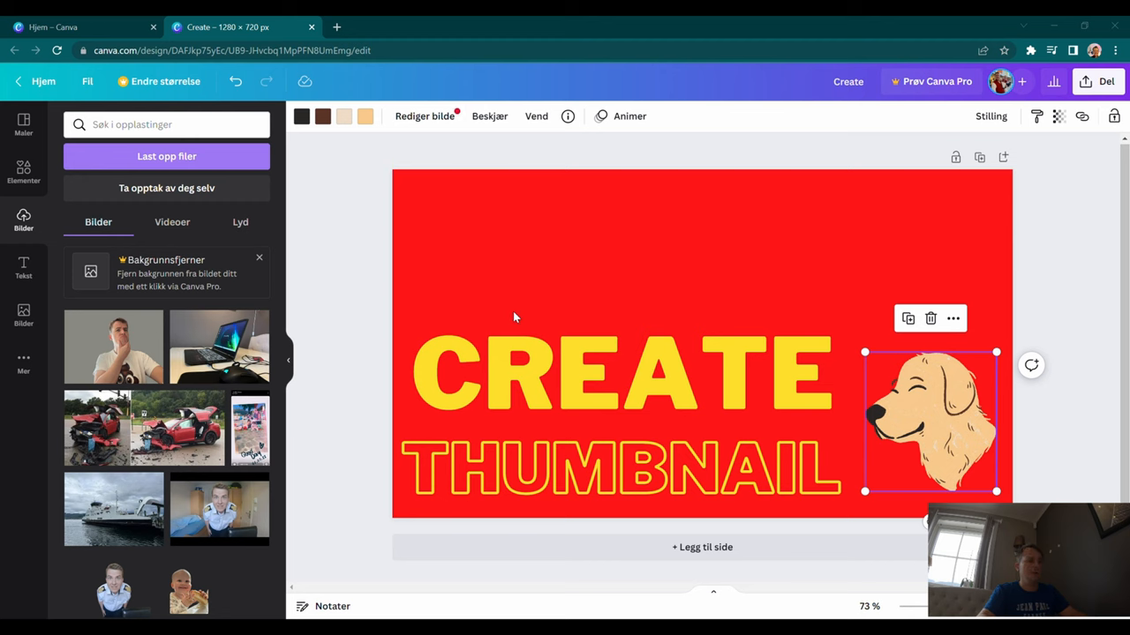
{"action": "mouse_move", "coordinate": [441, 250]}
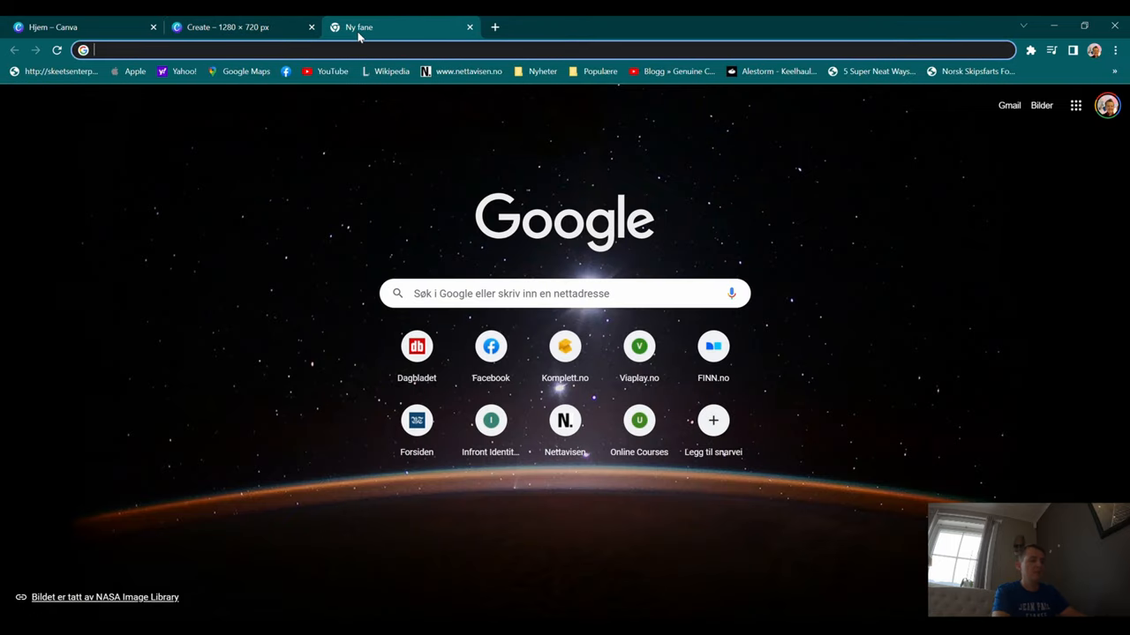
Open remove.bg in a new tab and upload the jet-ski rider photo
{"action": "type", "text": "remob"}
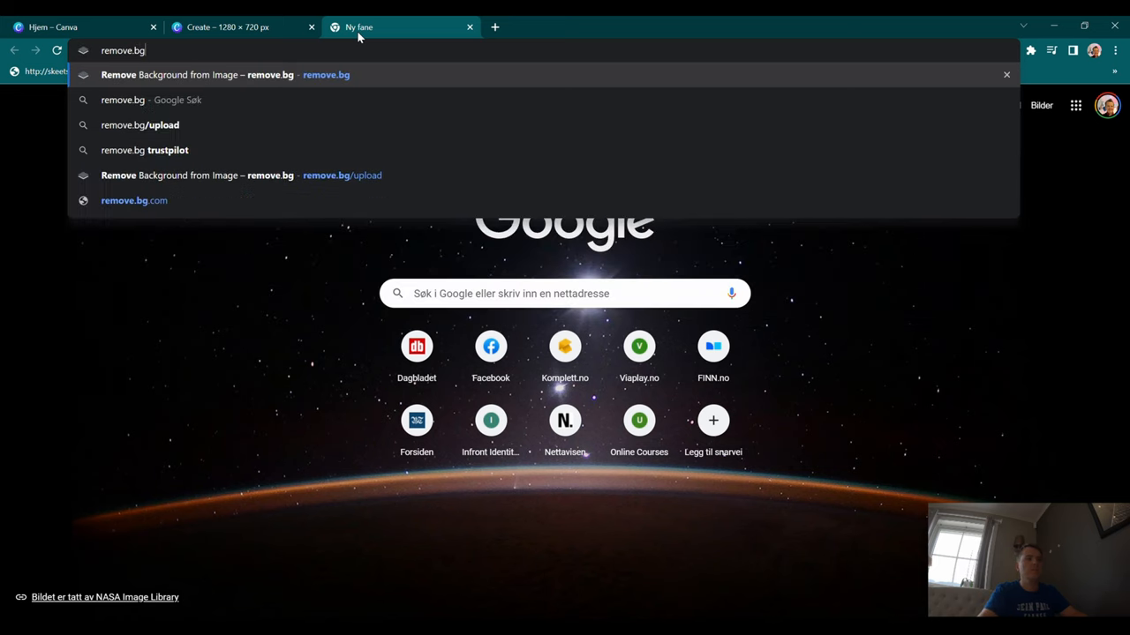
{"action": "left_click", "coordinate": [139, 124]}
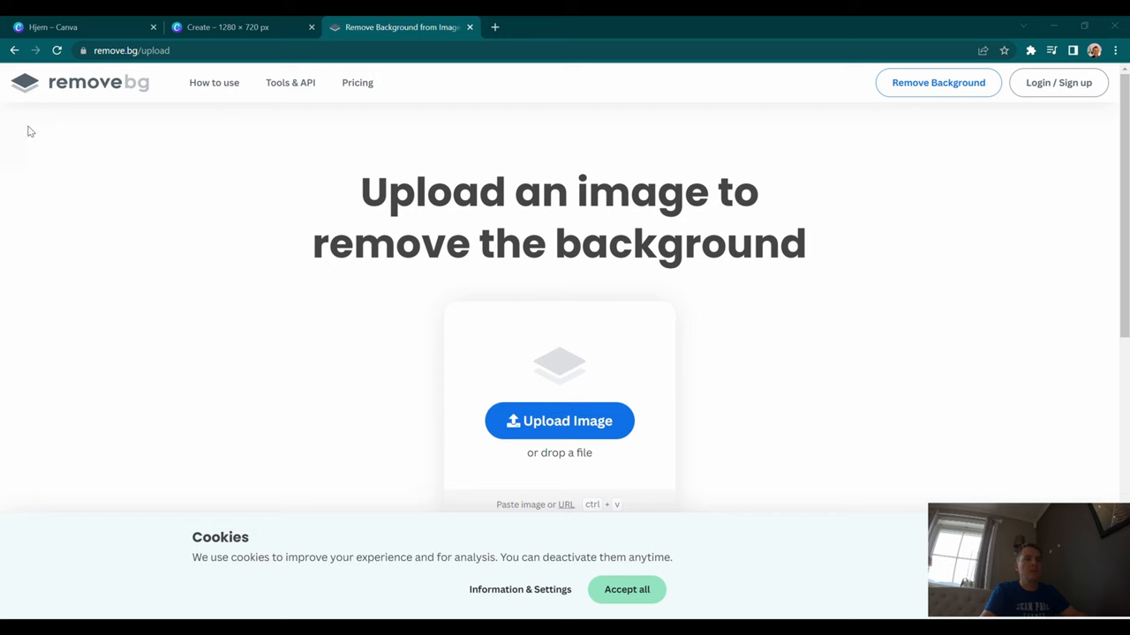
{"action": "mouse_move", "coordinate": [63, 188]}
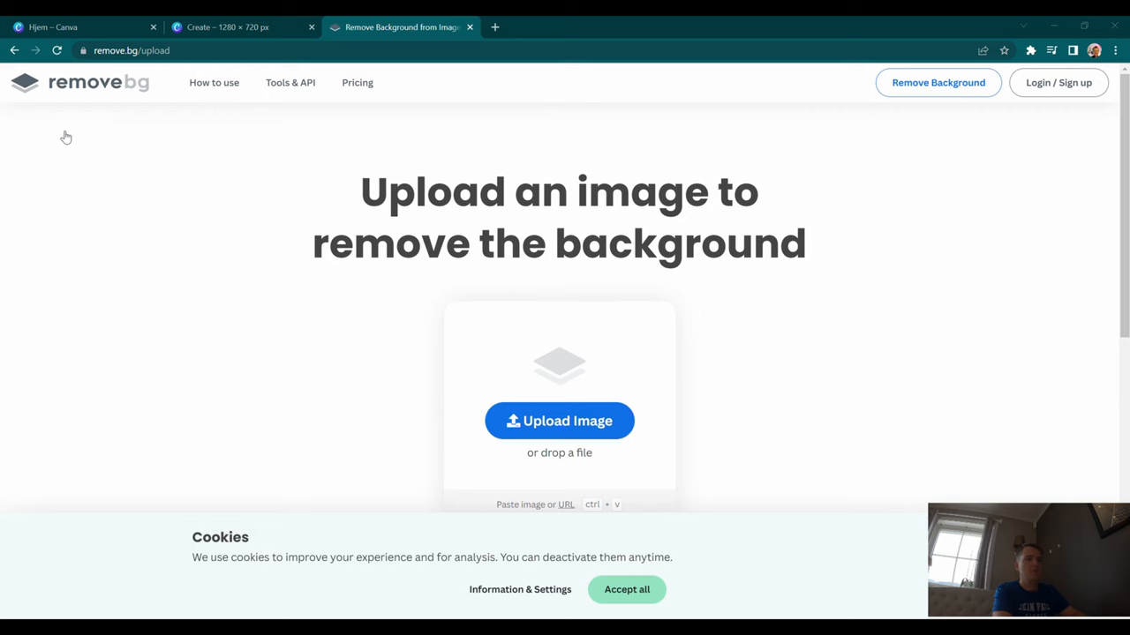
{"action": "mouse_move", "coordinate": [239, 185]}
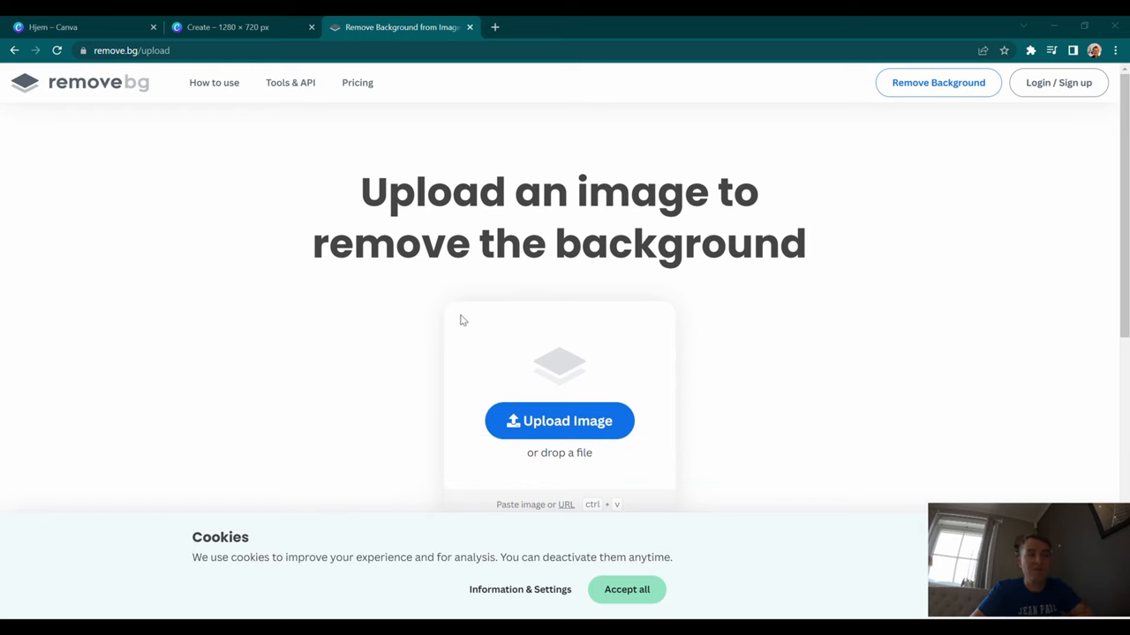
{"action": "mouse_move", "coordinate": [457, 316]}
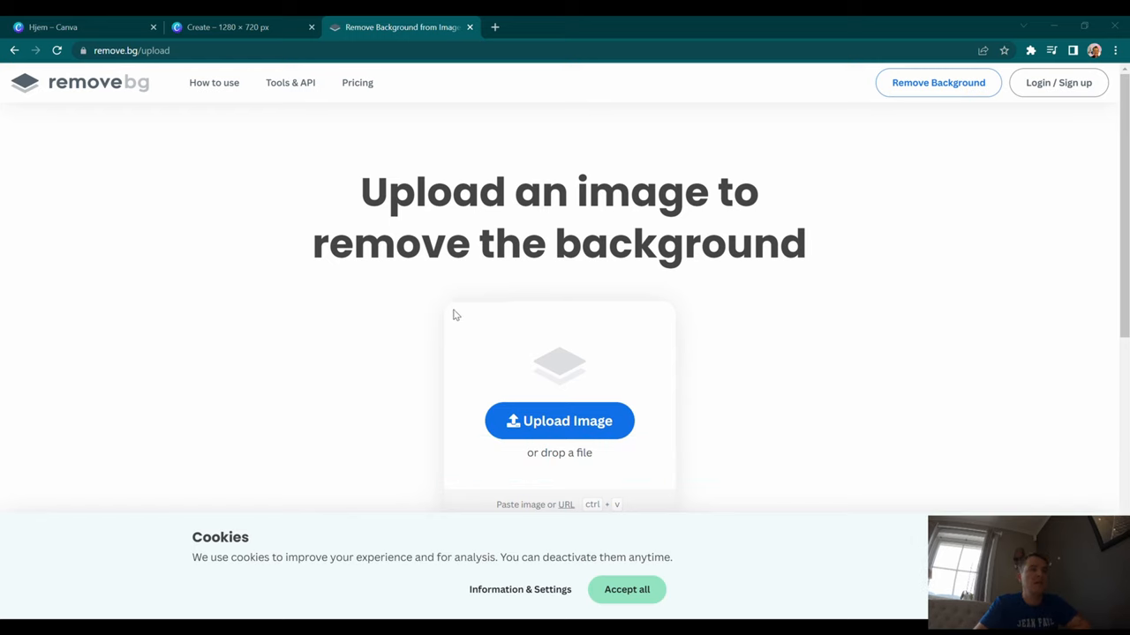
{"action": "left_click", "coordinate": [558, 420]}
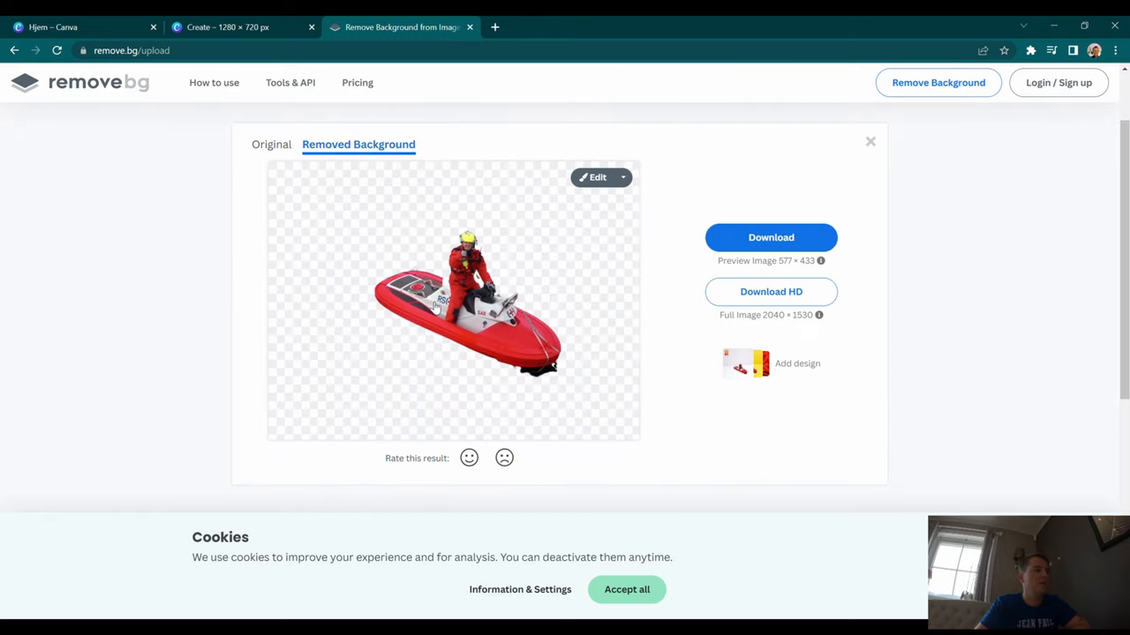
{"action": "mouse_move", "coordinate": [446, 235]}
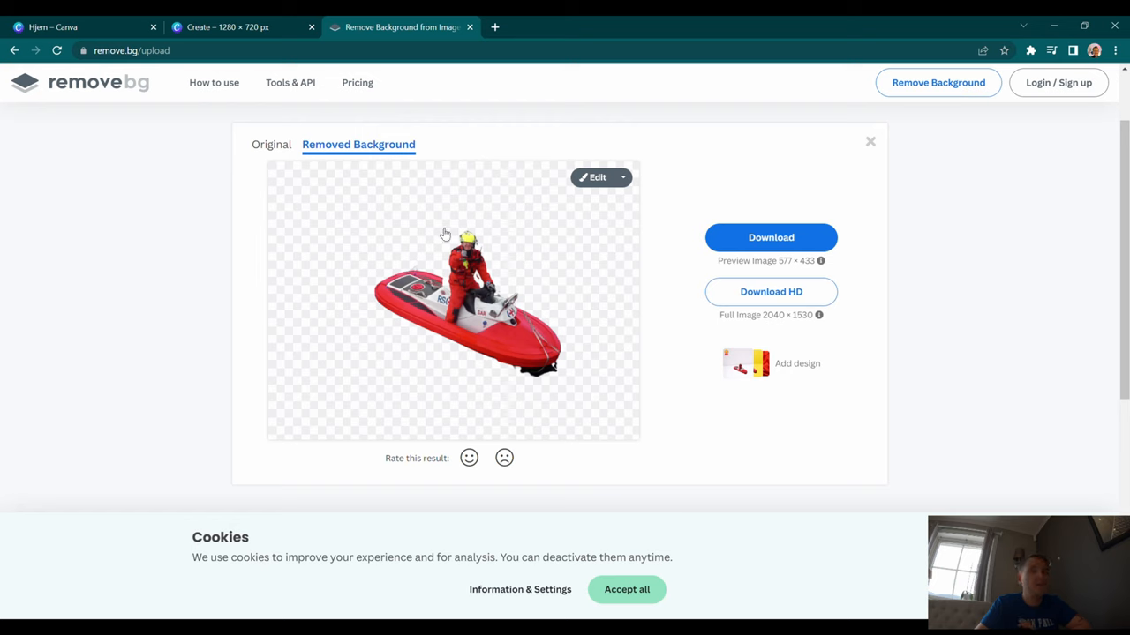
{"action": "mouse_move", "coordinate": [504, 314]}
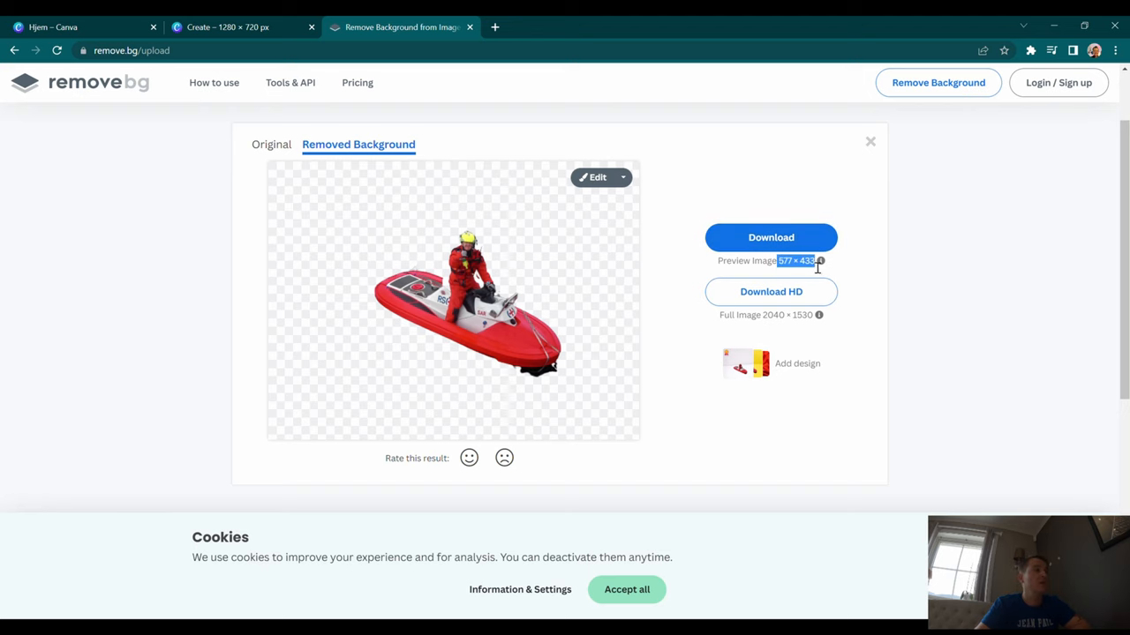
{"action": "mouse_move", "coordinate": [801, 279]}
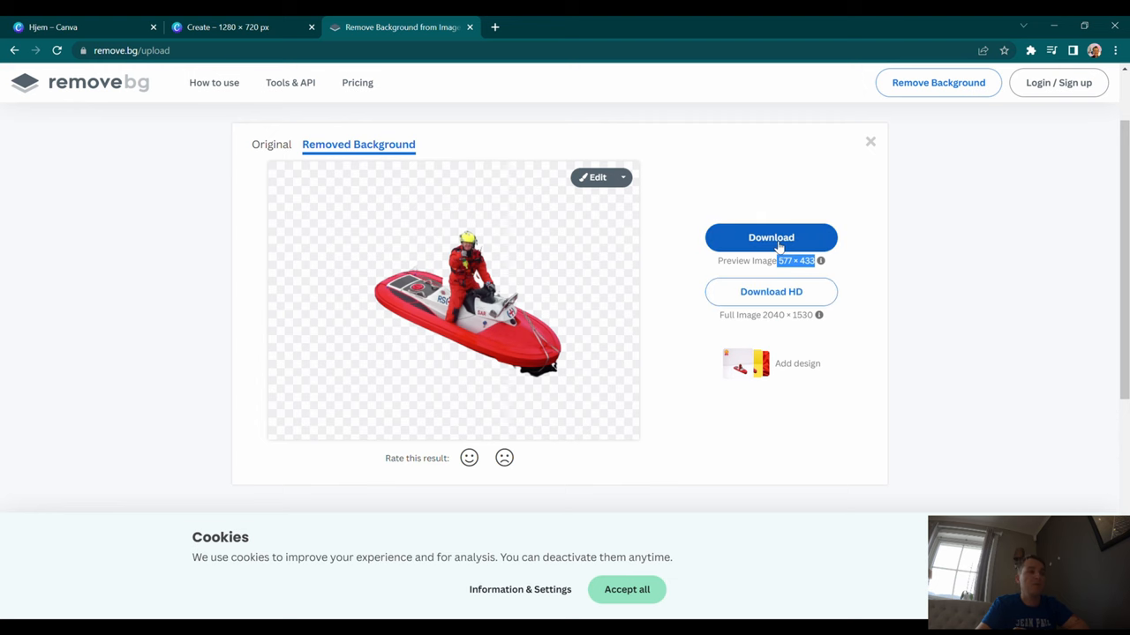
Download the background-removed jet-ski cutout and return to the Canva design
{"action": "left_click", "coordinate": [771, 236]}
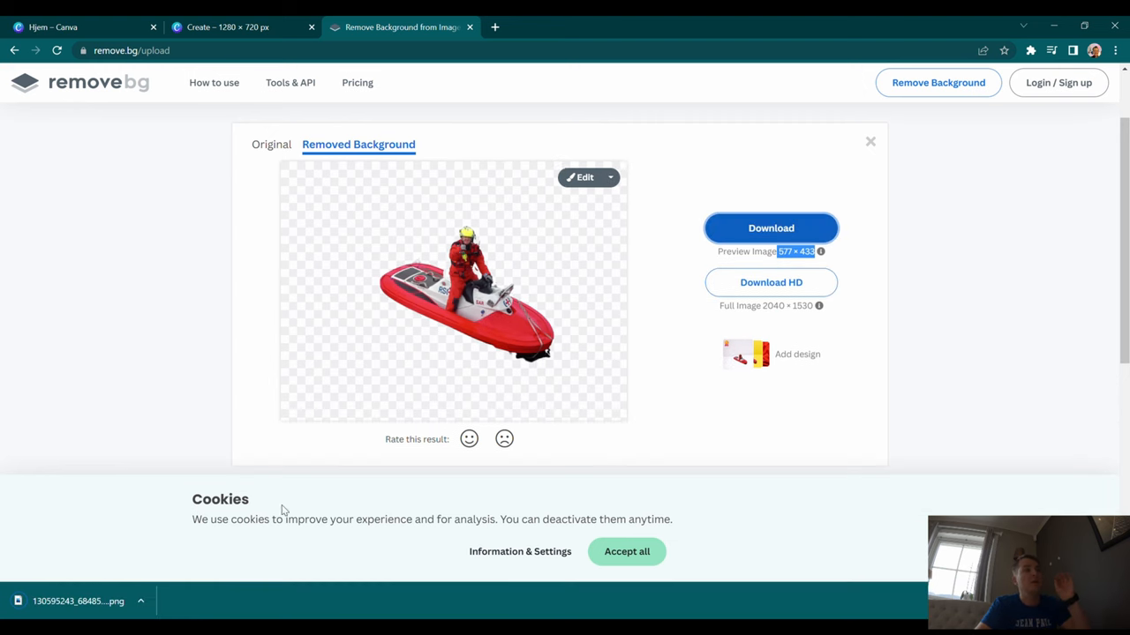
{"action": "mouse_move", "coordinate": [755, 265]}
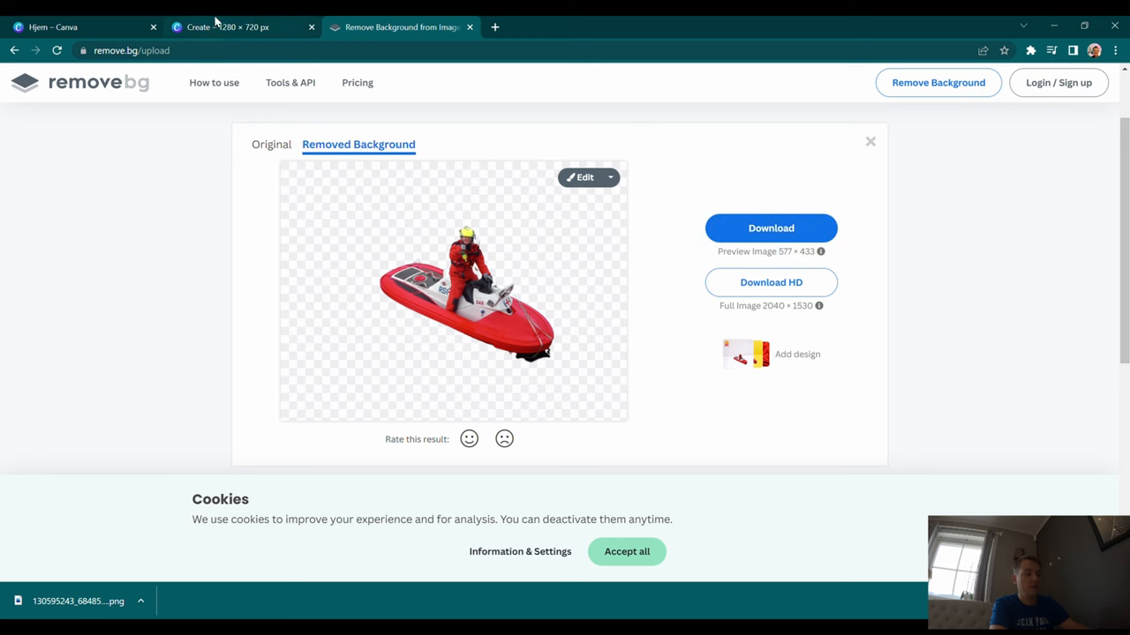
{"action": "left_click", "coordinate": [228, 26]}
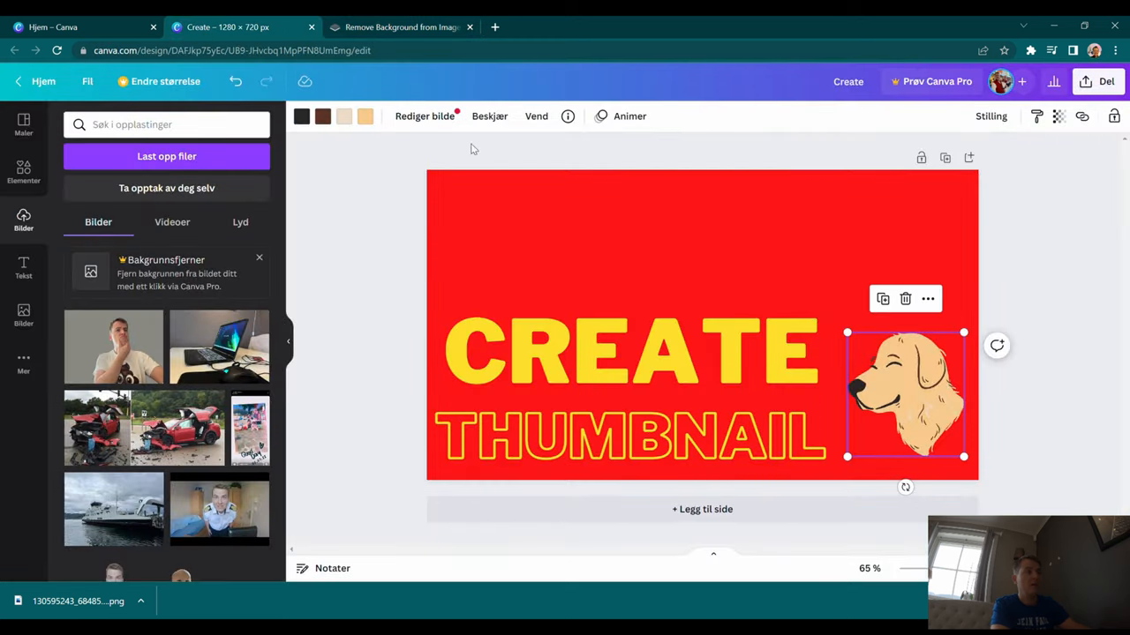
{"action": "mouse_move", "coordinate": [162, 162]}
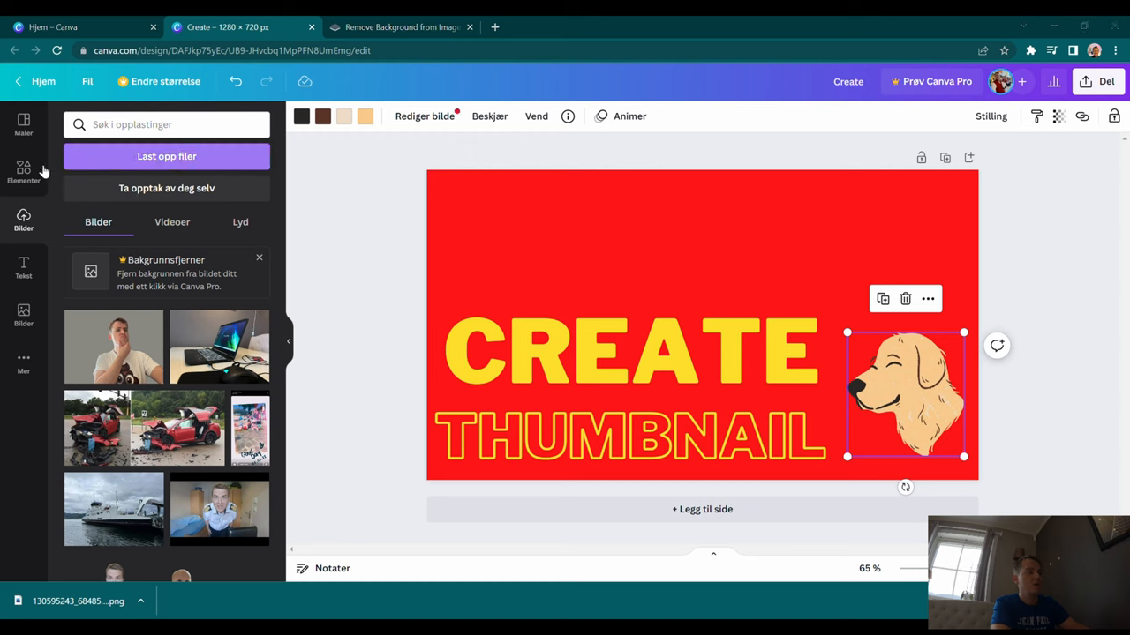
{"action": "mouse_move", "coordinate": [47, 210]}
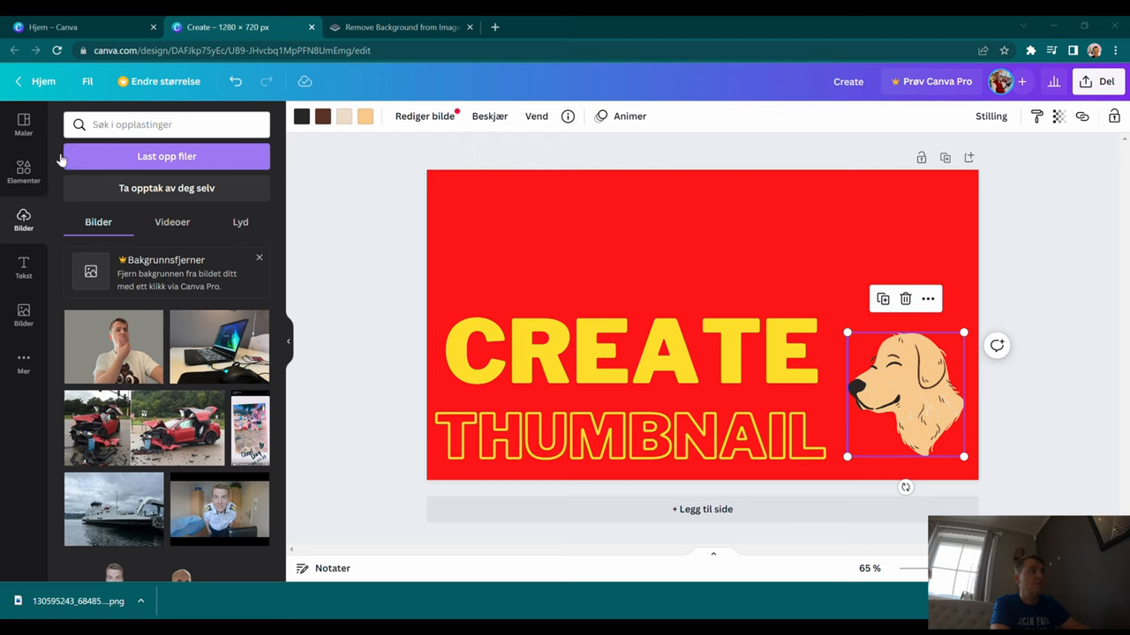
{"action": "mouse_move", "coordinate": [467, 309]}
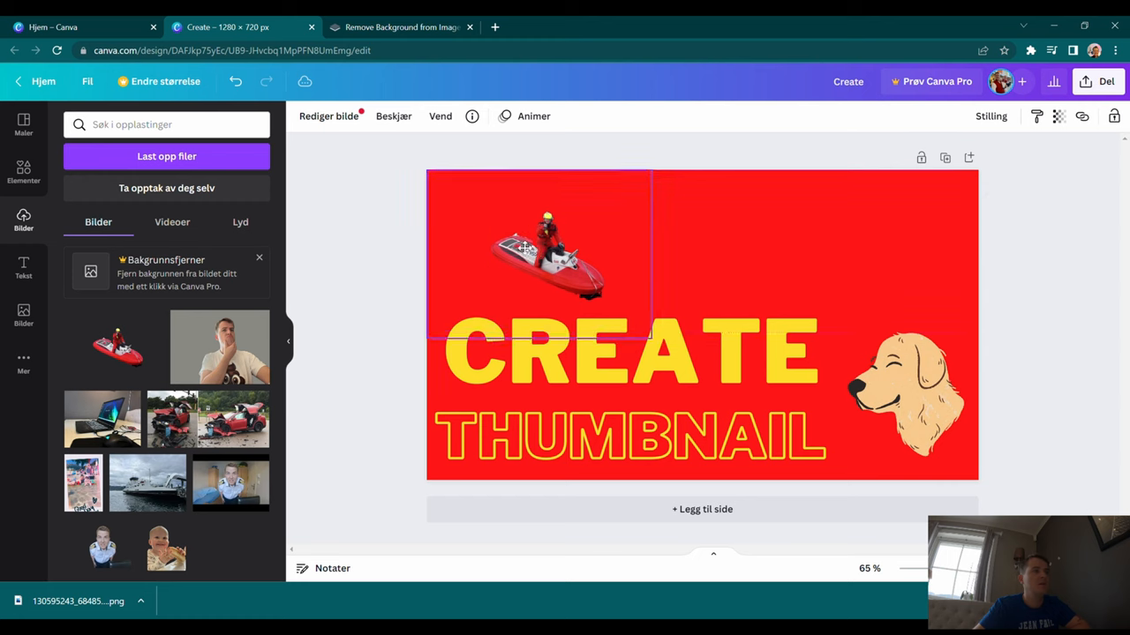
Select the red background behind the placed jet-ski rider cutout
{"action": "left_click", "coordinate": [529, 252]}
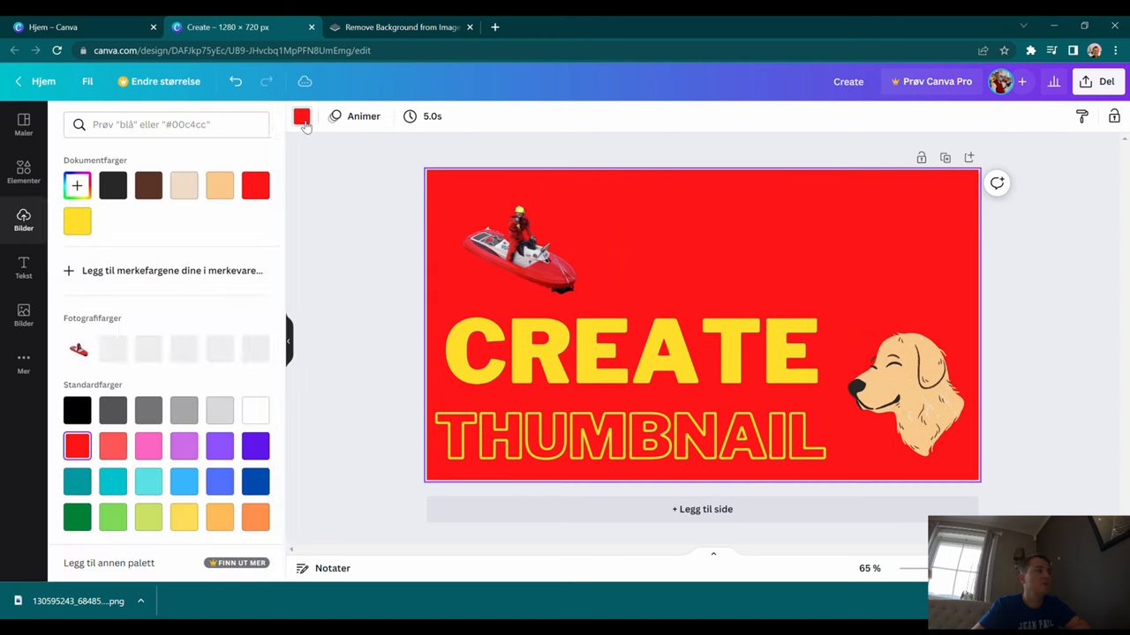
Make the background black, select the CREATE THUMBNAIL text, and browse stock photos
{"action": "left_click", "coordinate": [113, 185]}
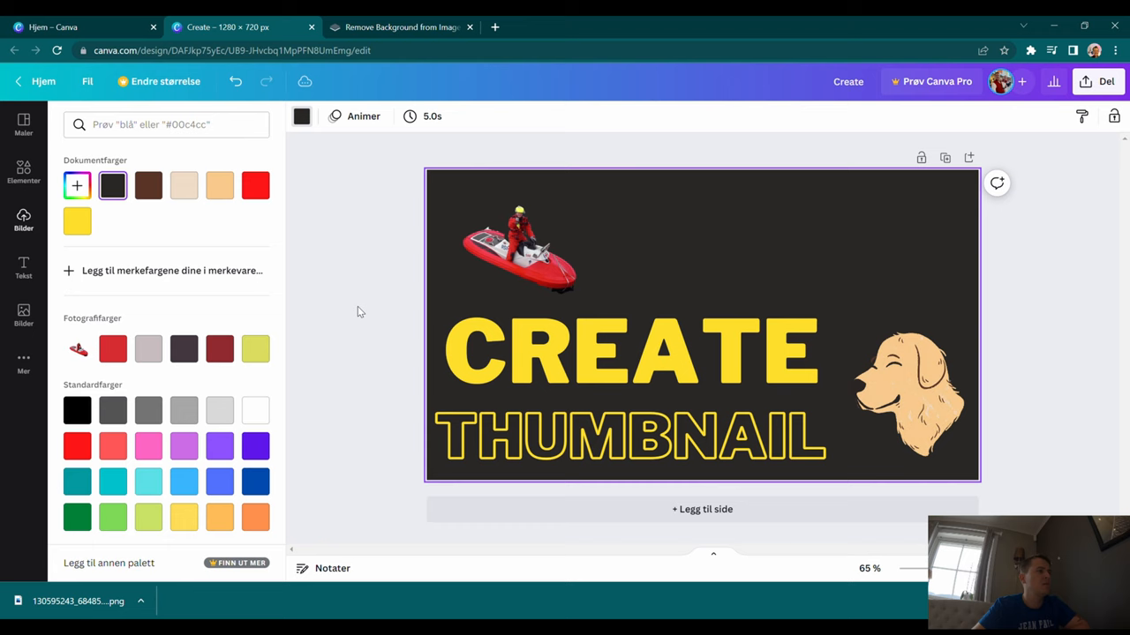
{"action": "left_click", "coordinate": [23, 219]}
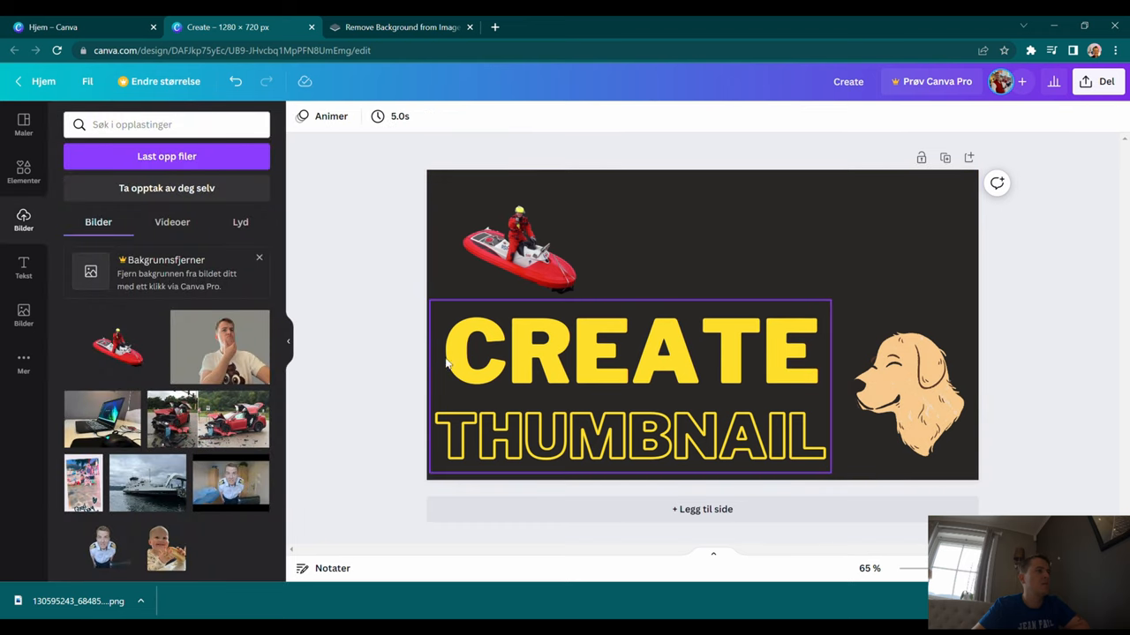
{"action": "left_click", "coordinate": [416, 370]}
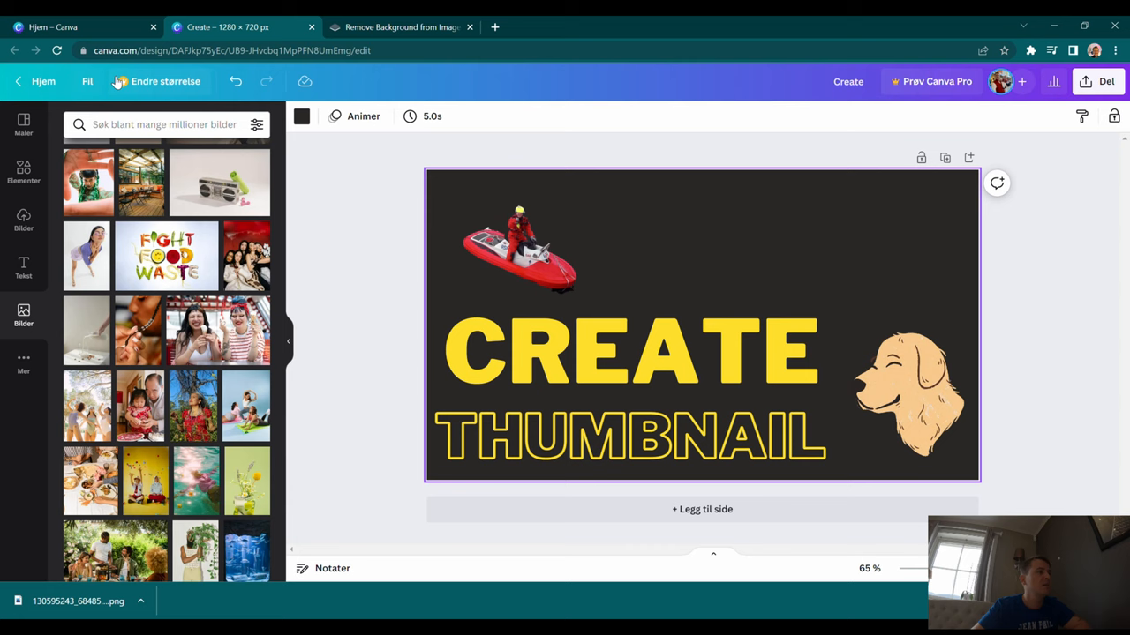
Download the finished thumbnail with JPG chosen as the file type
{"action": "left_click", "coordinate": [88, 81]}
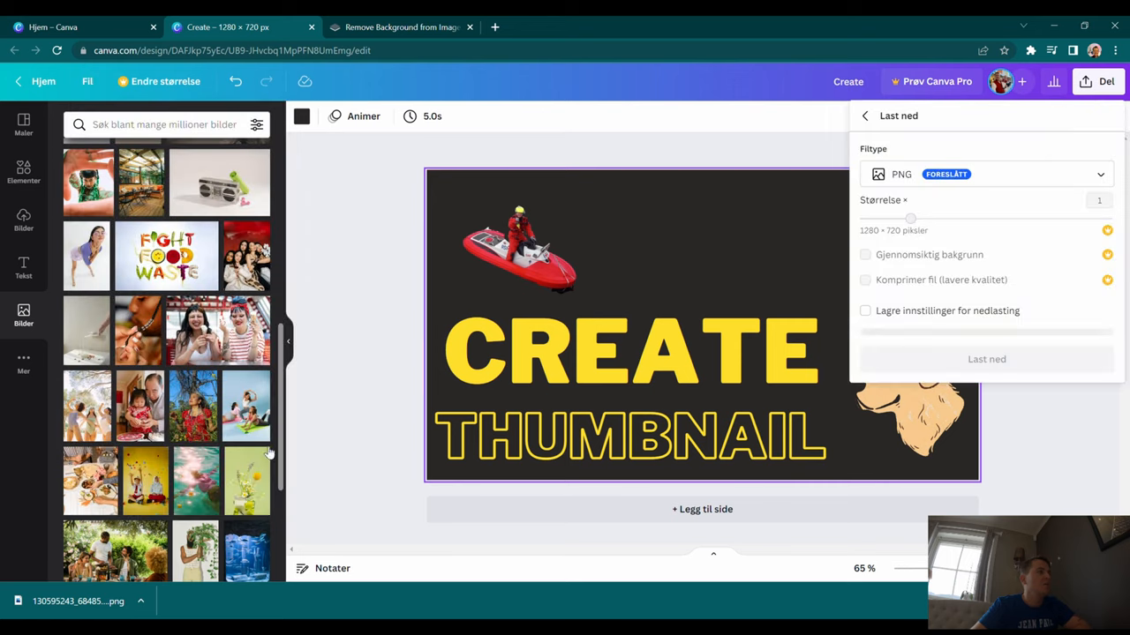
{"action": "left_click", "coordinate": [984, 174]}
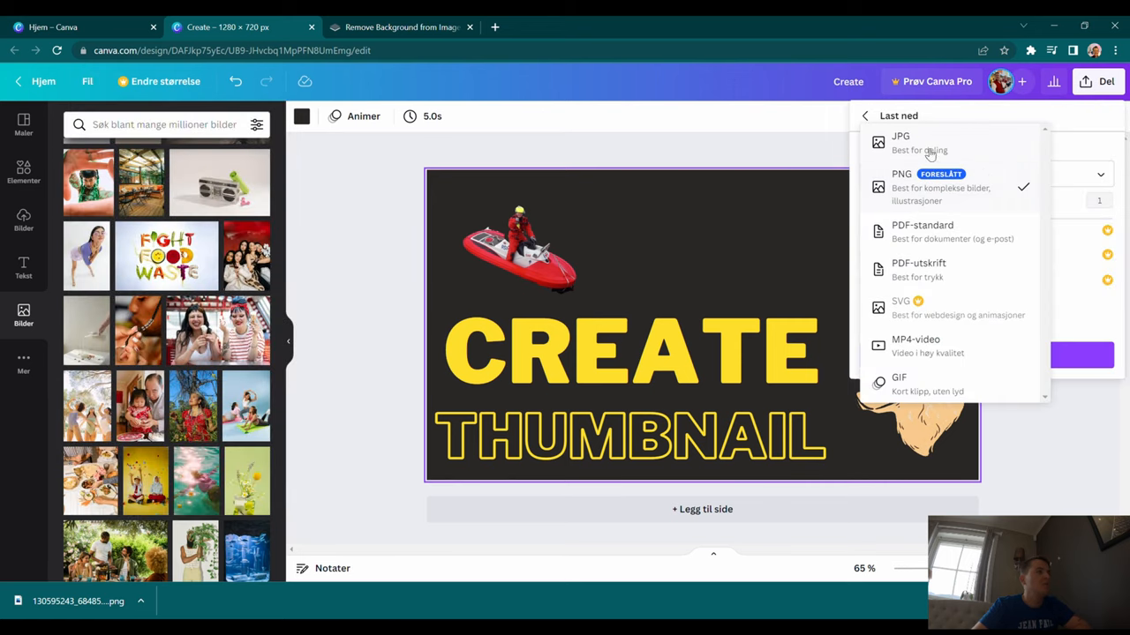
{"action": "left_click", "coordinate": [900, 143]}
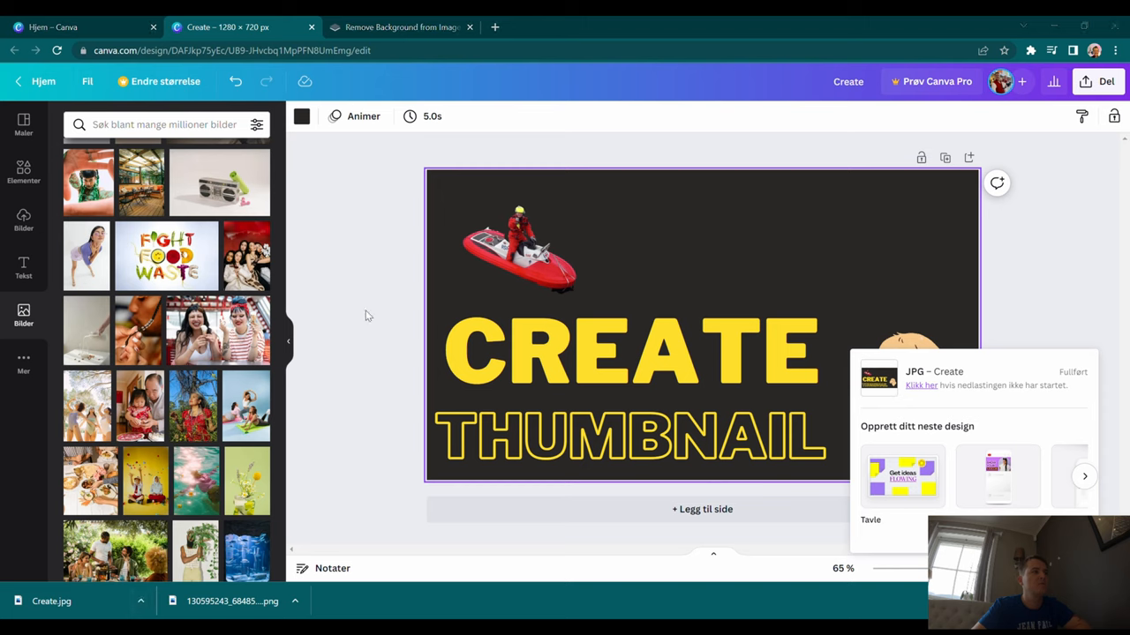
{"action": "mouse_move", "coordinate": [320, 234]}
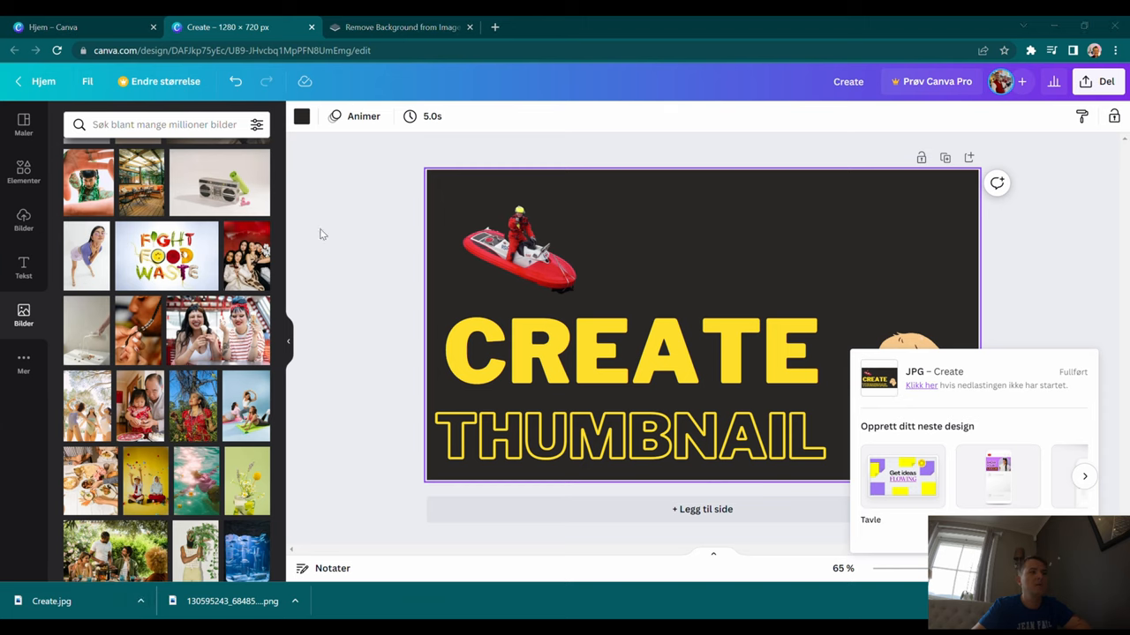